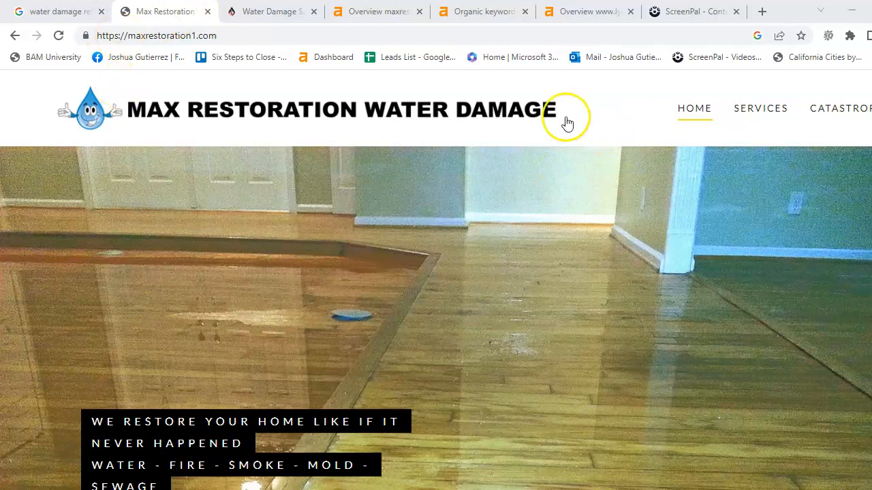
mouse_move(391, 217)
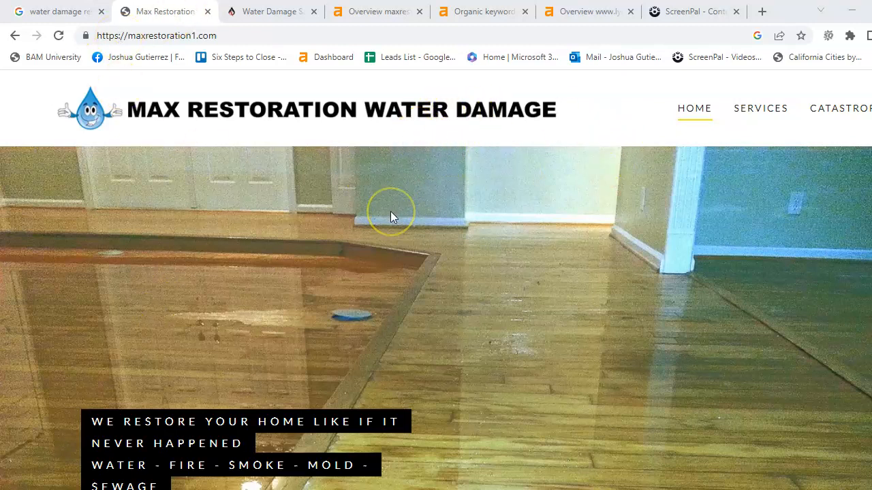
mouse_move(402, 184)
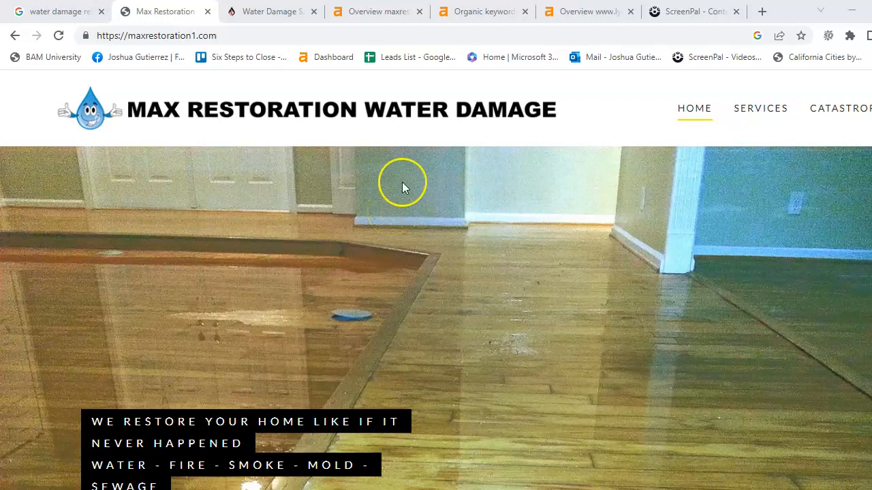
mouse_move(398, 180)
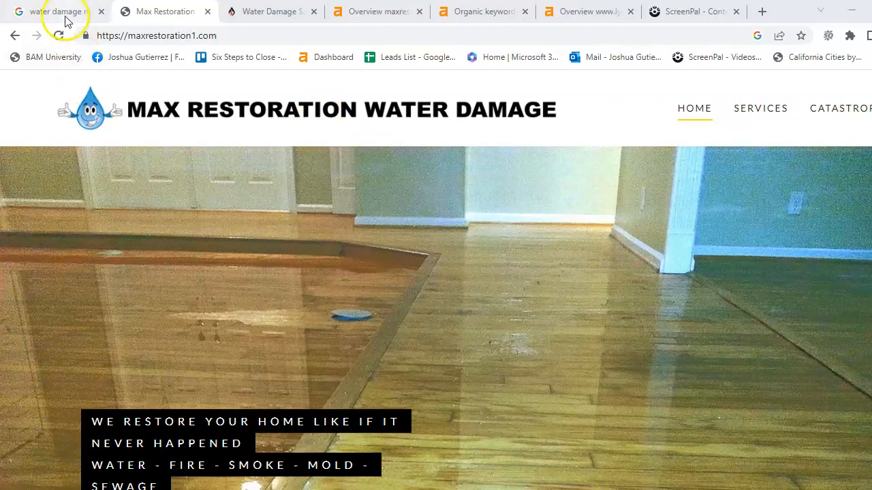
Show the 'water damage restoration san francisco' results, scrolled past the sponsored ads to the Businesses map
left_click(58, 11)
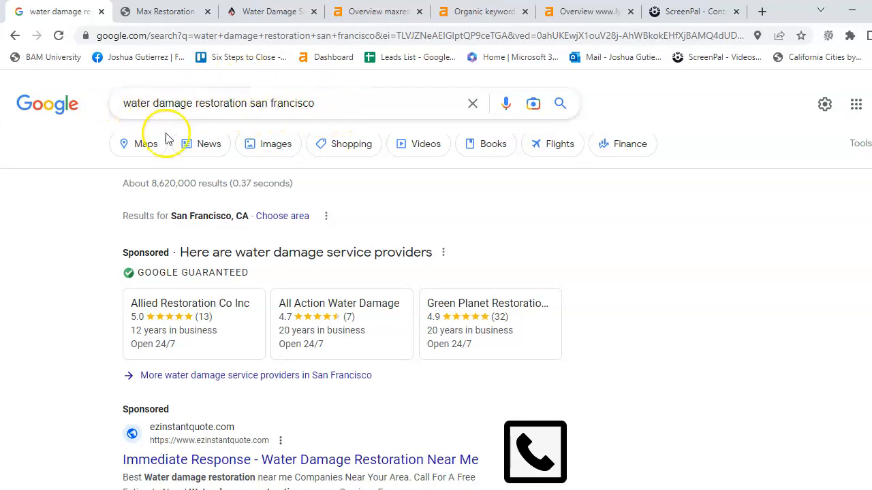
scroll("down", 3)
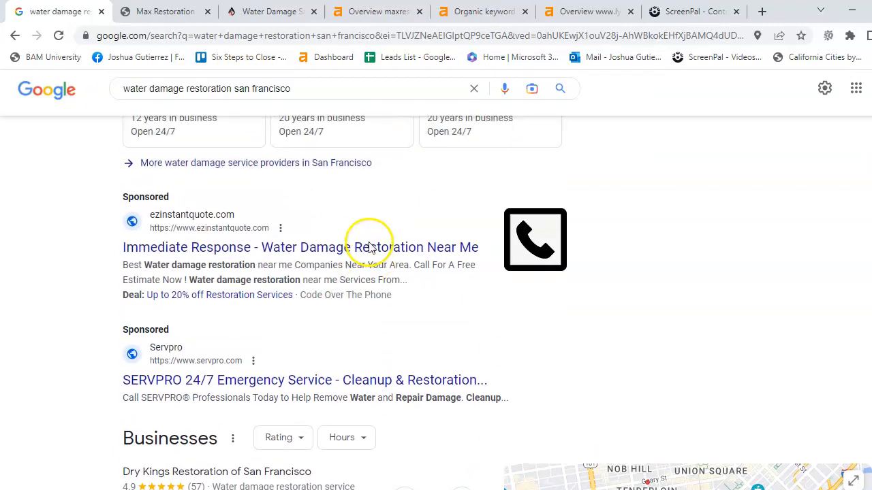
scroll("down", 3)
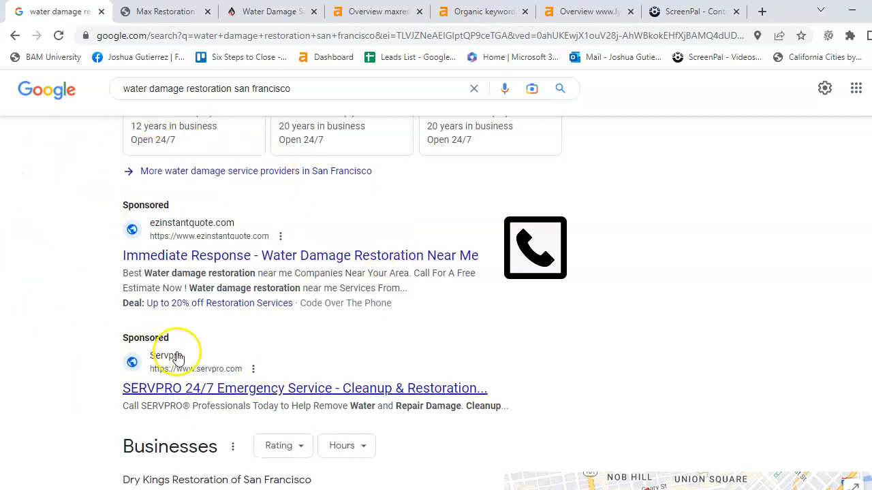
mouse_move(258, 378)
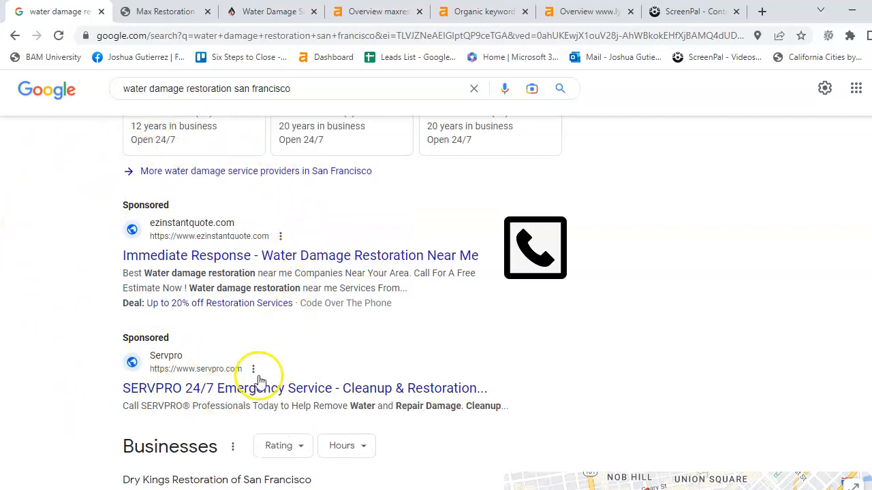
mouse_move(348, 224)
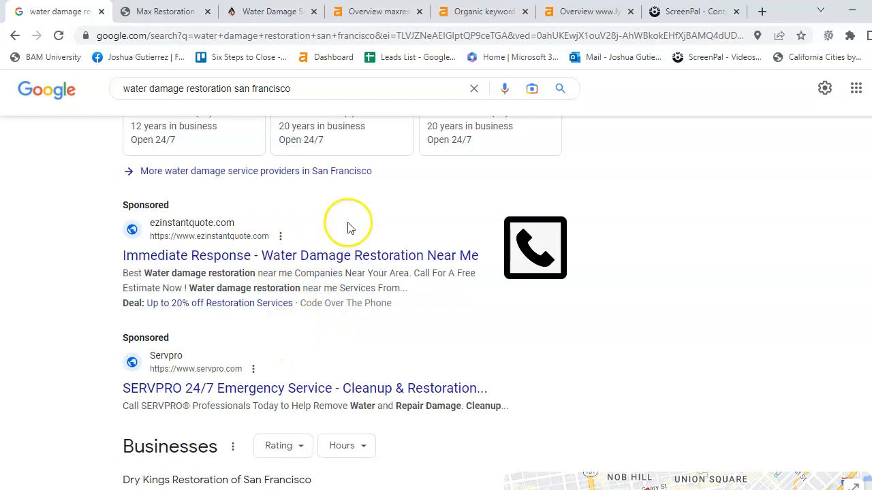
scroll("down", 3)
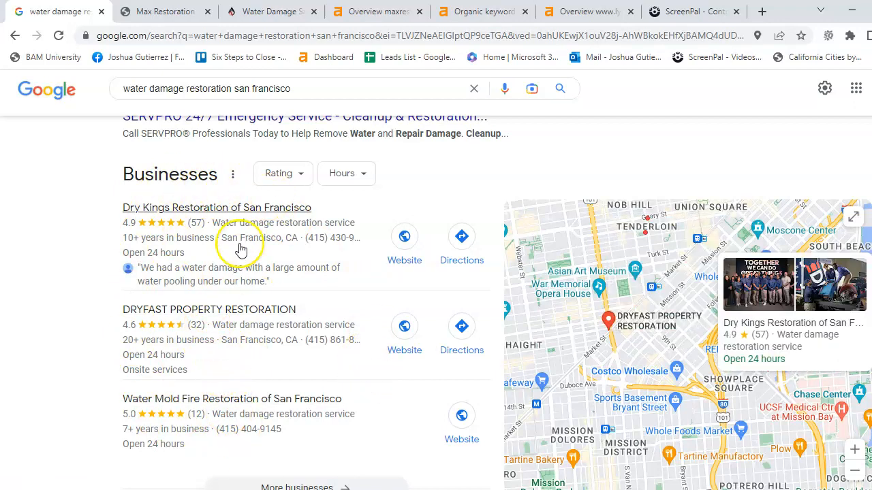
mouse_move(231, 231)
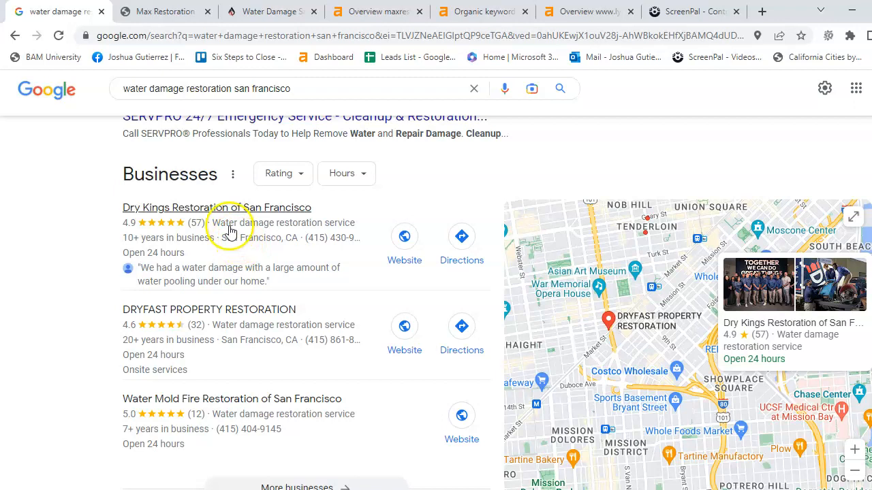
mouse_move(303, 285)
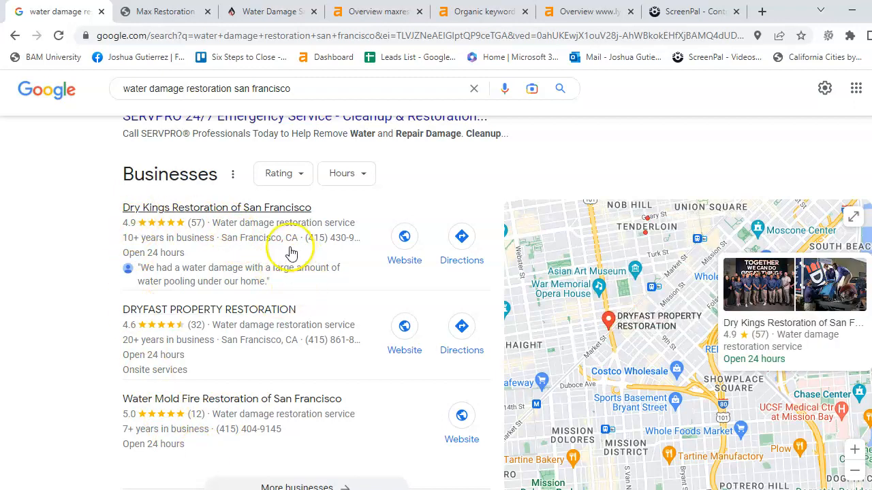
mouse_move(273, 269)
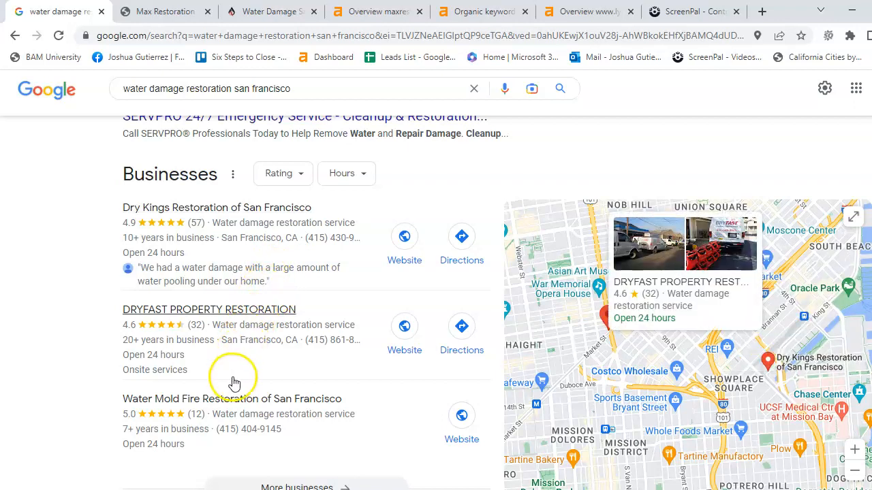
mouse_move(236, 370)
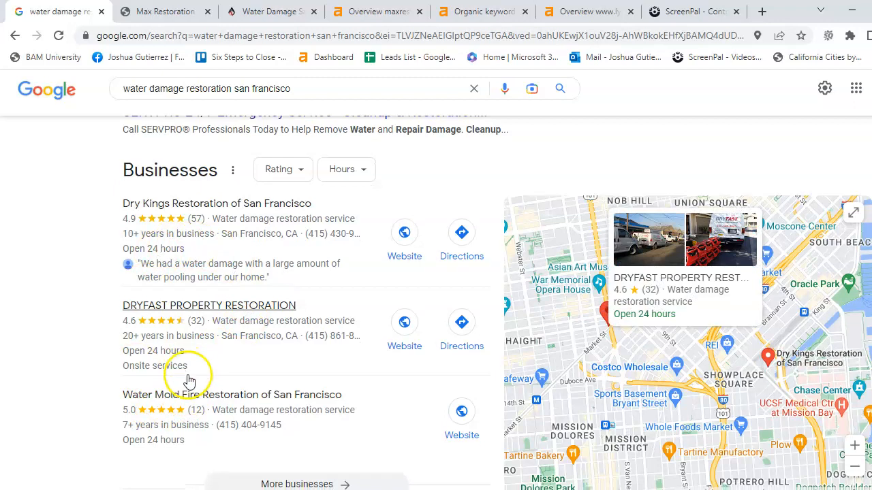
scroll("down", 3)
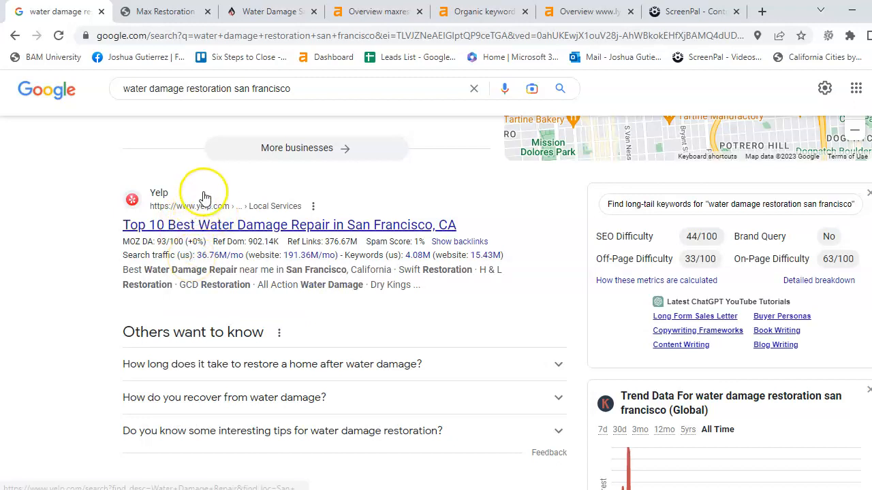
scroll("down", 3)
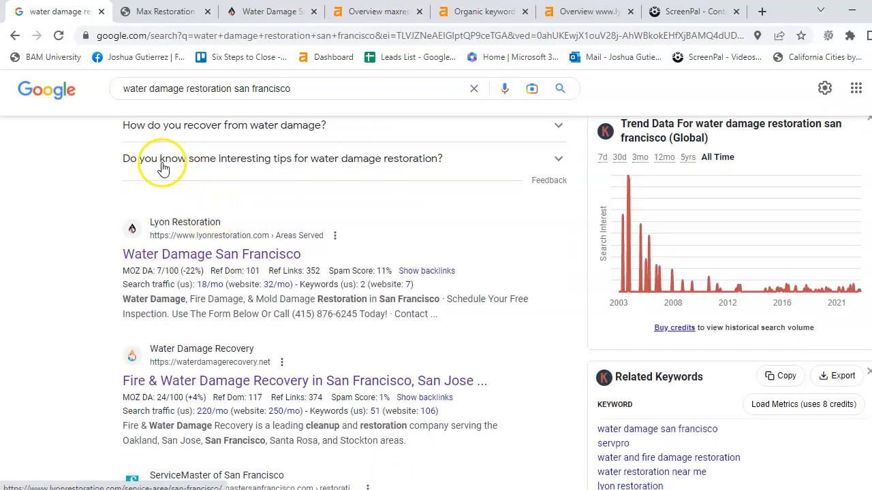
scroll("down", 3)
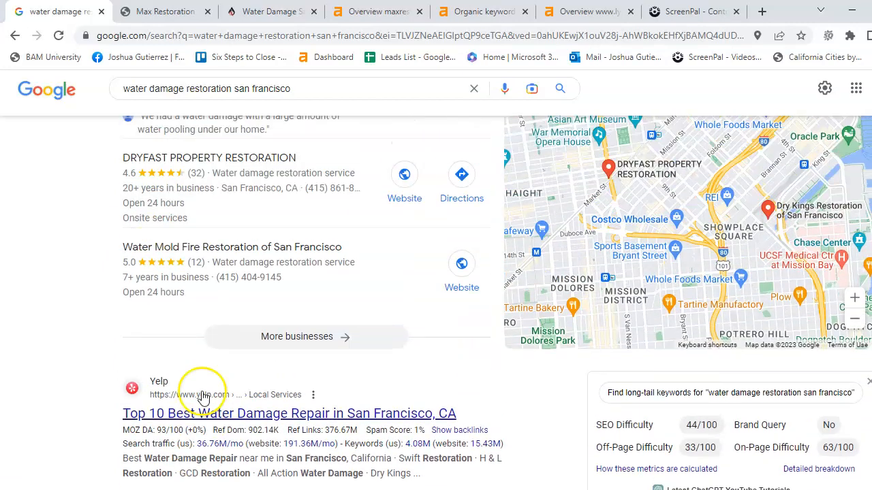
scroll("down", 3)
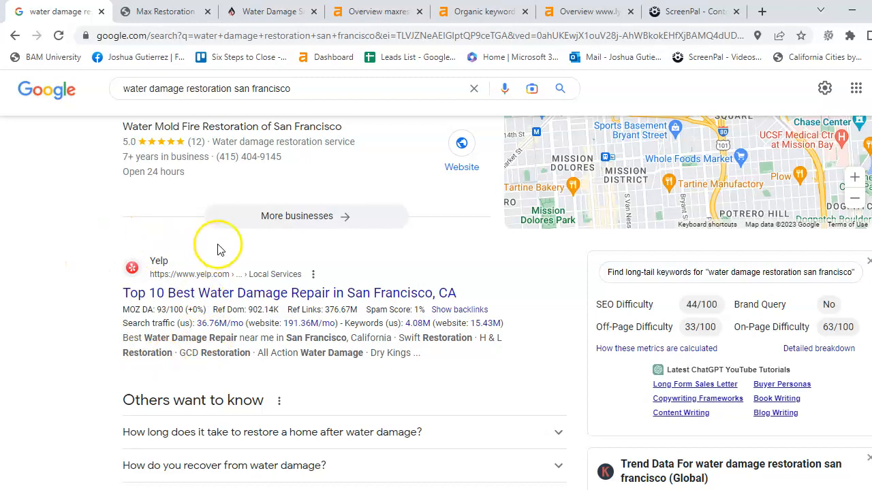
mouse_move(198, 226)
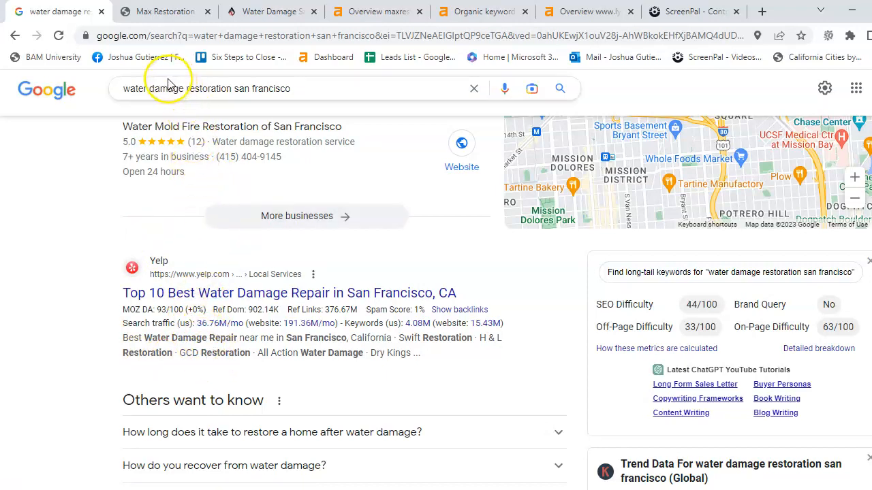
mouse_move(195, 109)
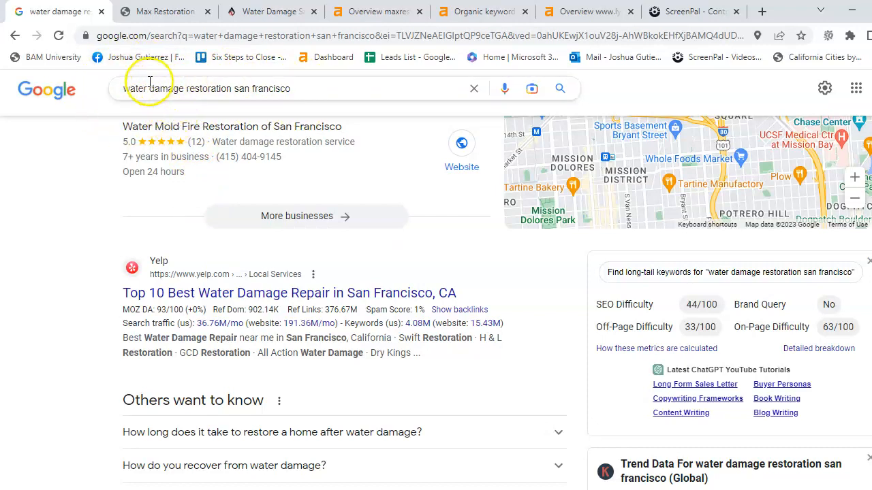
mouse_move(380, 146)
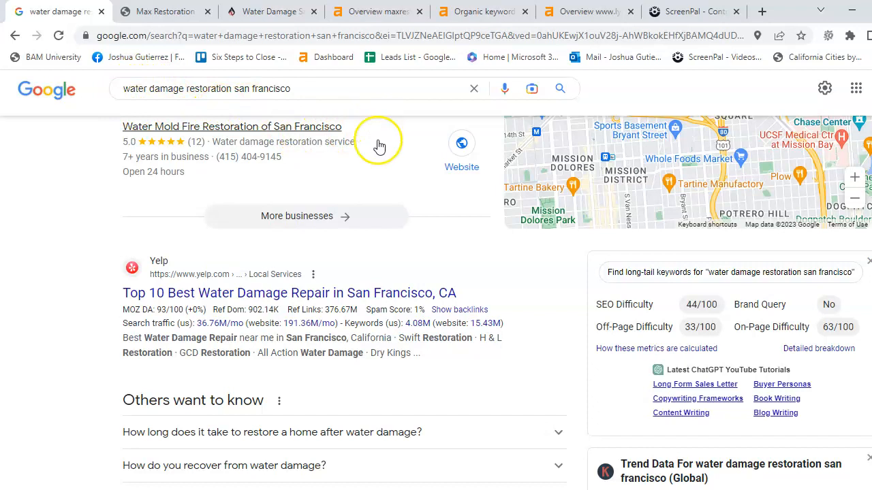
mouse_move(415, 435)
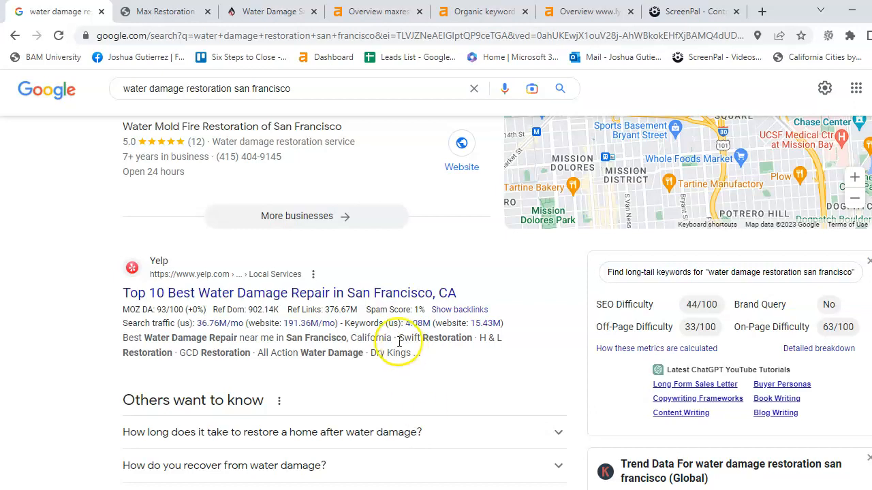
scroll("down", 3)
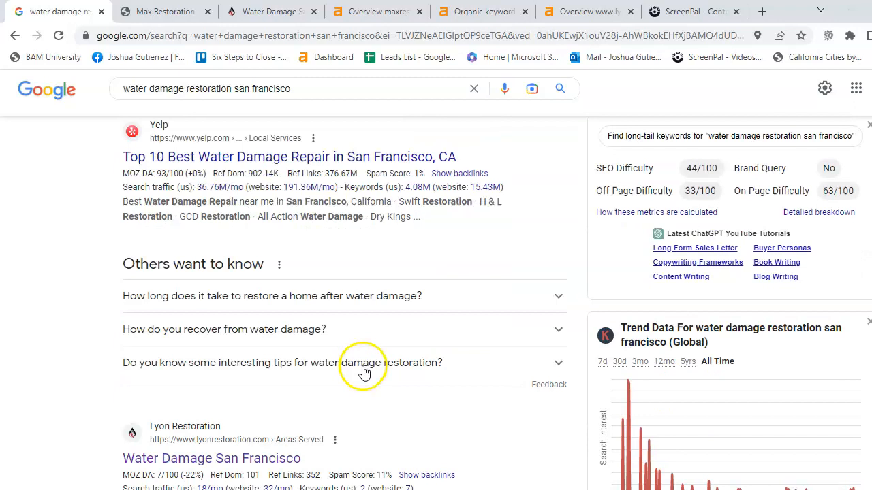
mouse_move(201, 119)
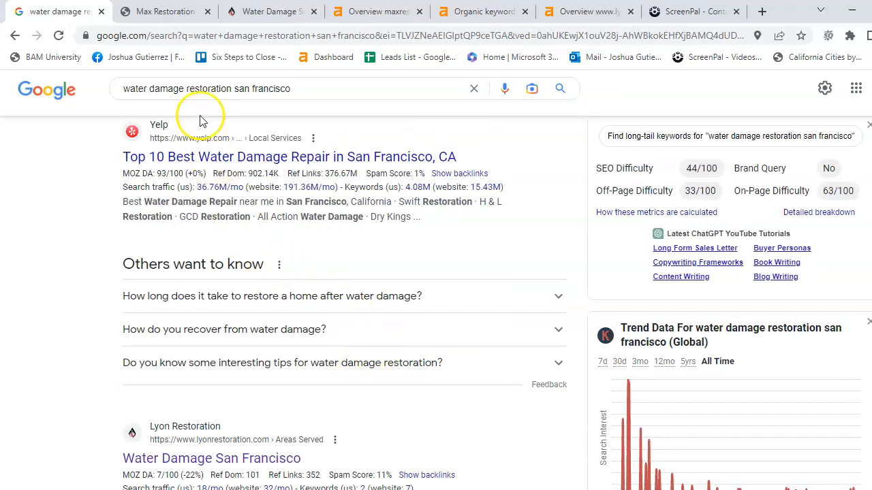
scroll("down", 3)
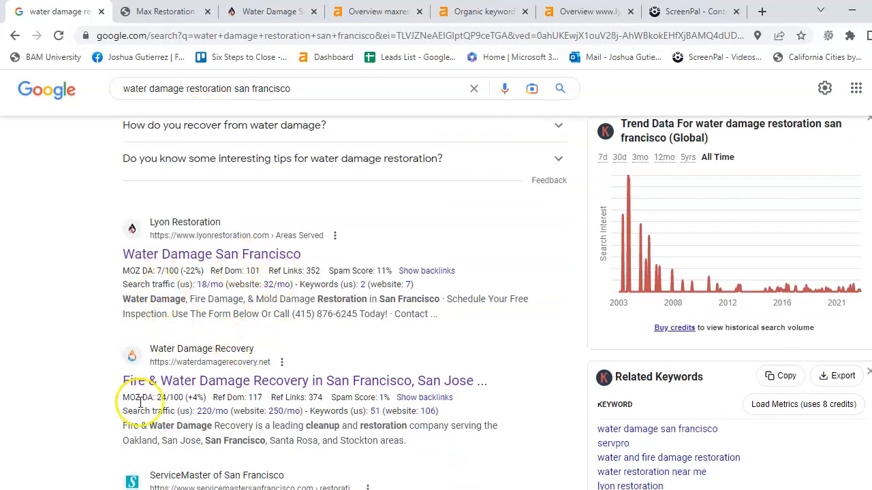
scroll("down", 3)
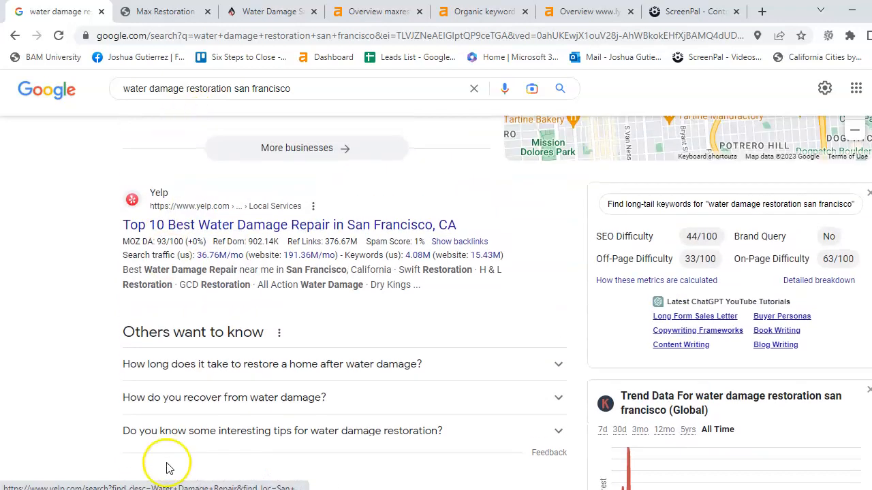
scroll("down", 3)
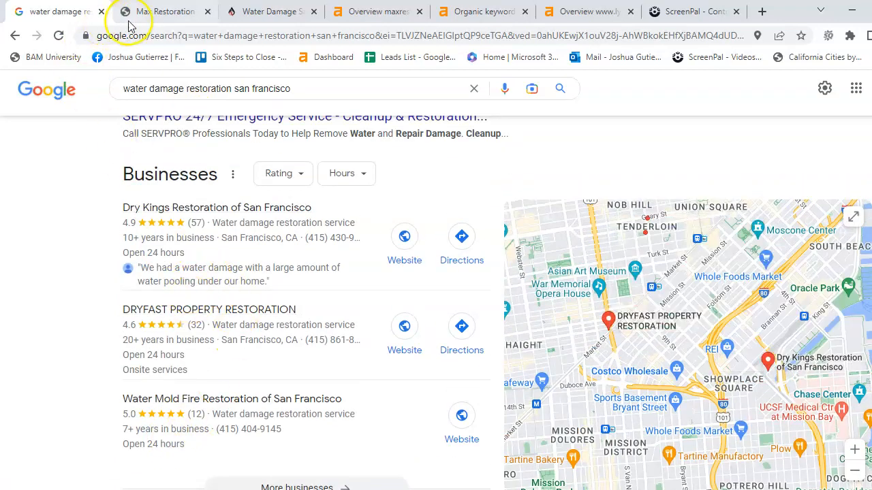
Browse the Max Restoration homepage sections down to the contact form and back up
left_click(164, 11)
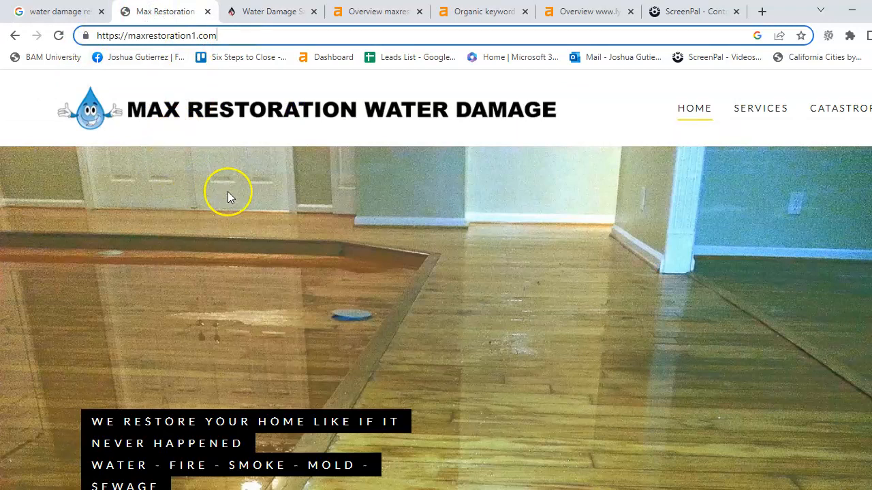
mouse_move(226, 225)
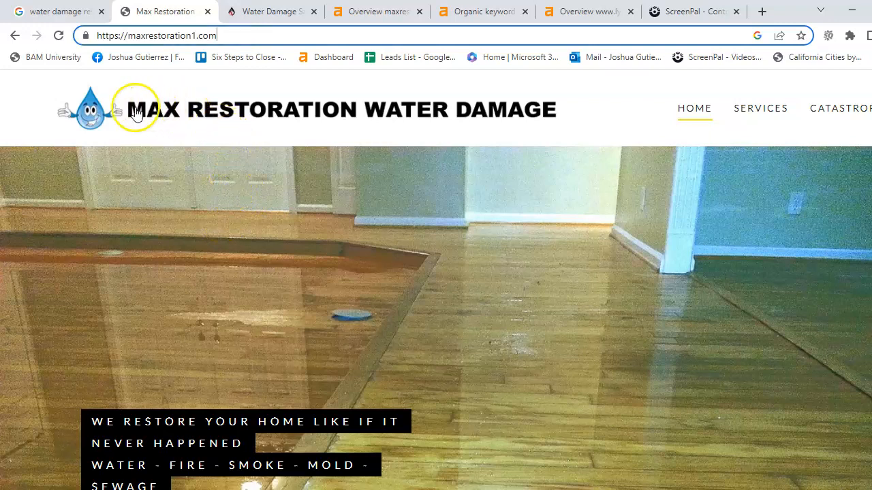
scroll("down", 3)
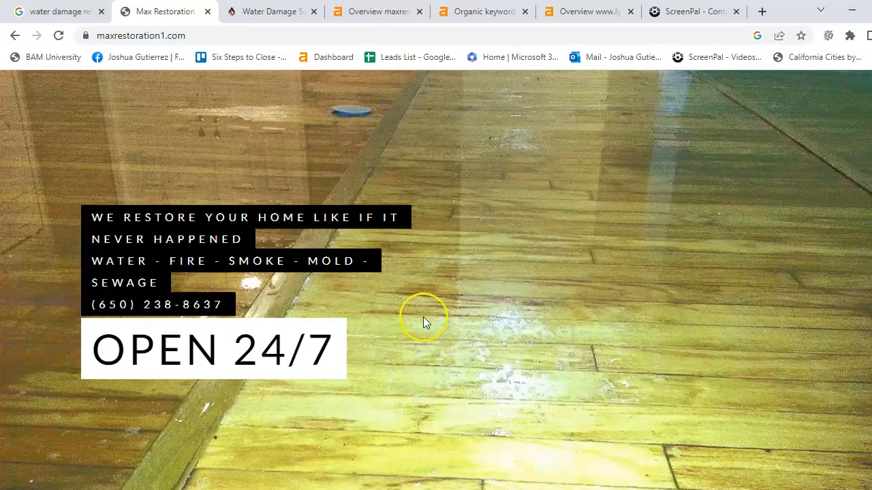
scroll("down", 3)
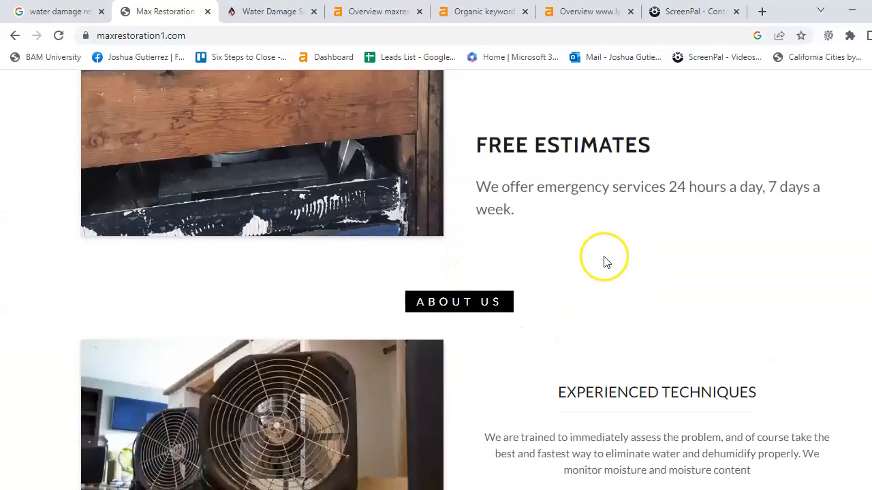
scroll("down", 3)
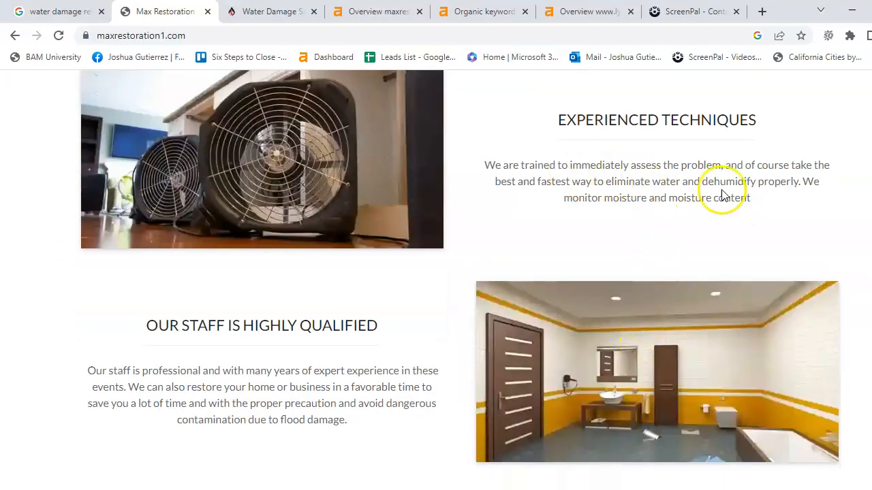
scroll("down", 3)
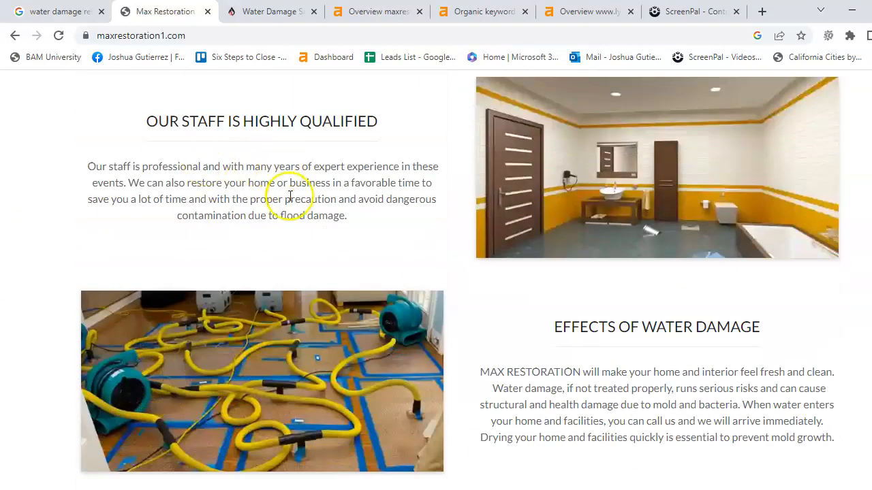
scroll("down", 3)
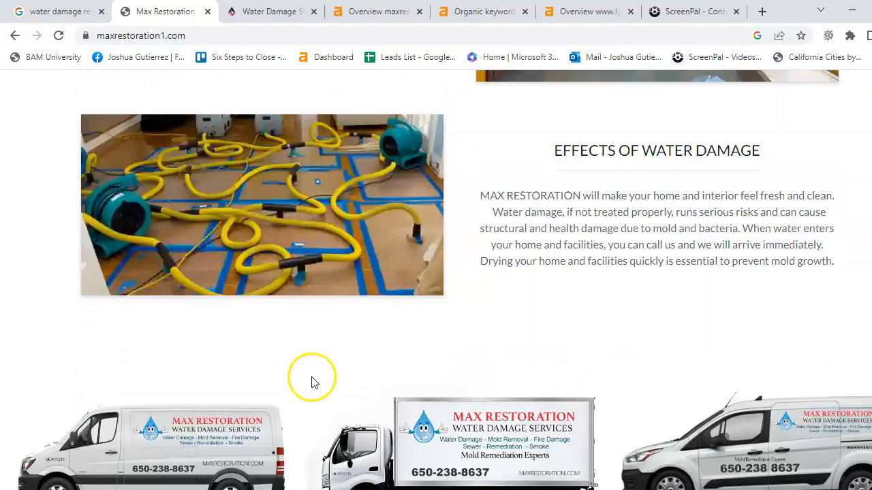
scroll("down", 3)
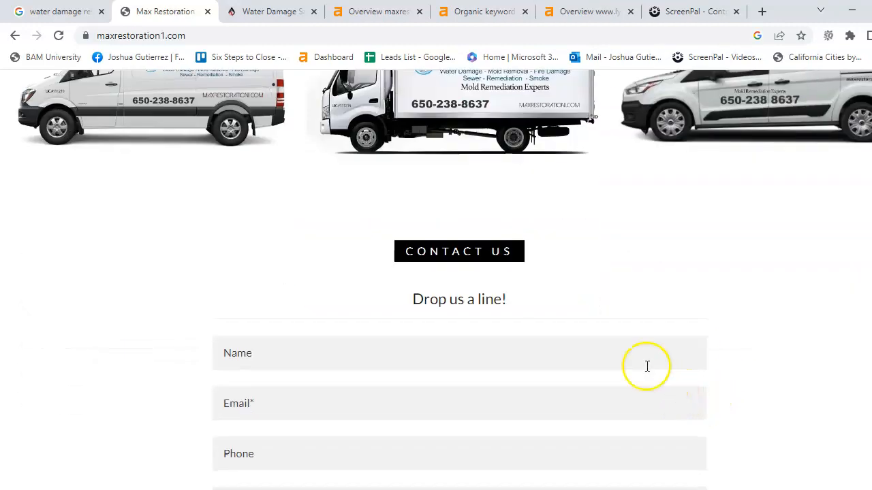
scroll("down", 3)
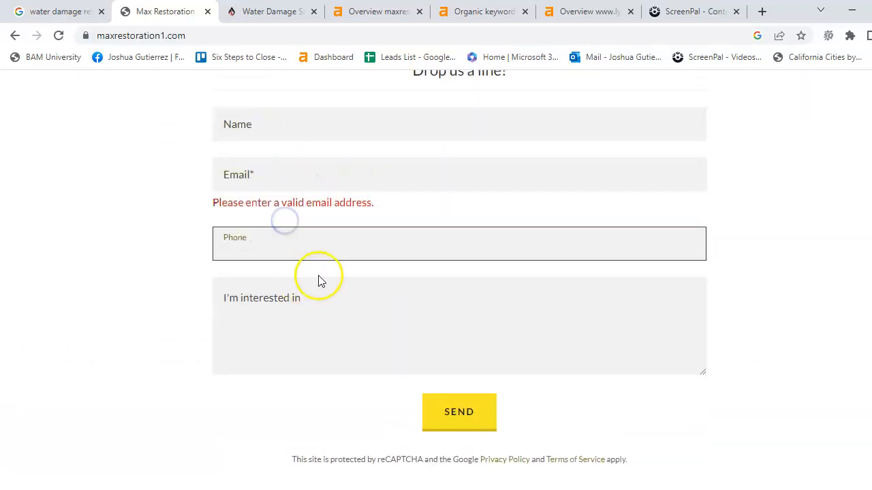
scroll("down", 3)
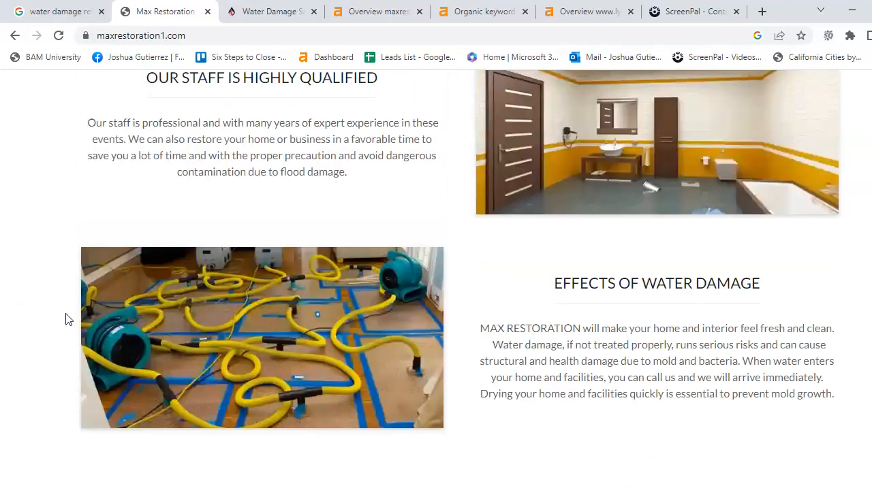
scroll("down", 3)
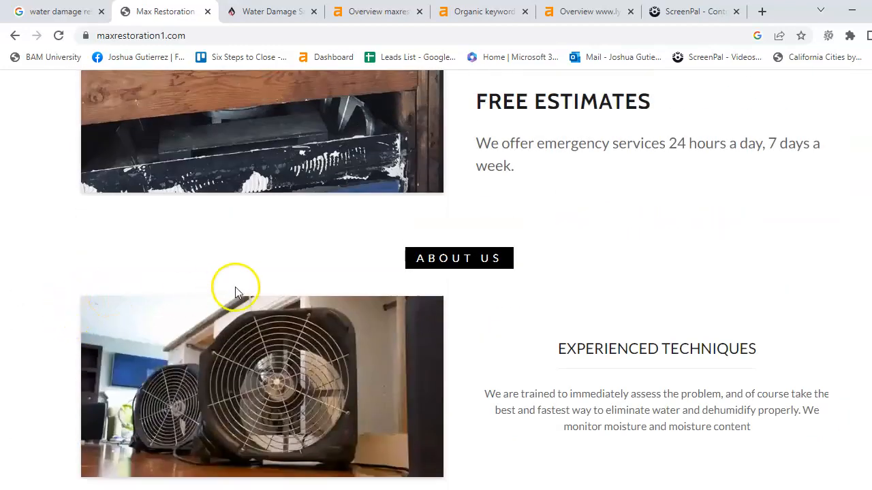
mouse_move(416, 354)
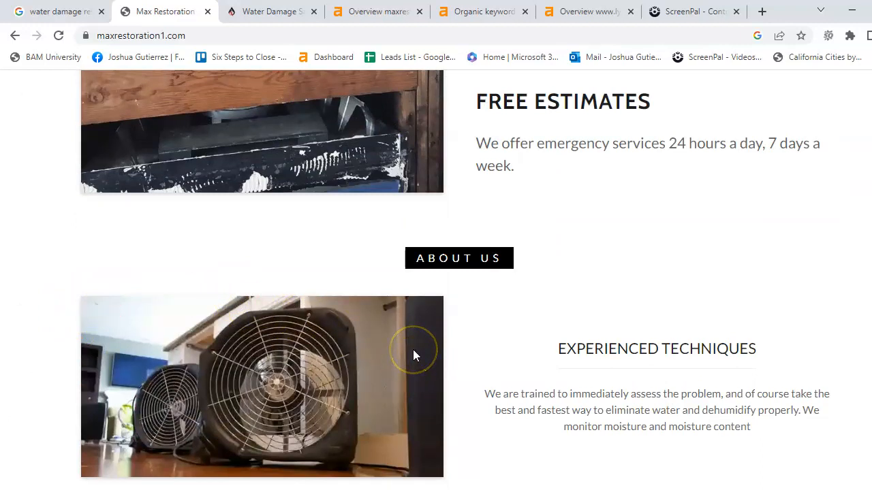
mouse_move(415, 354)
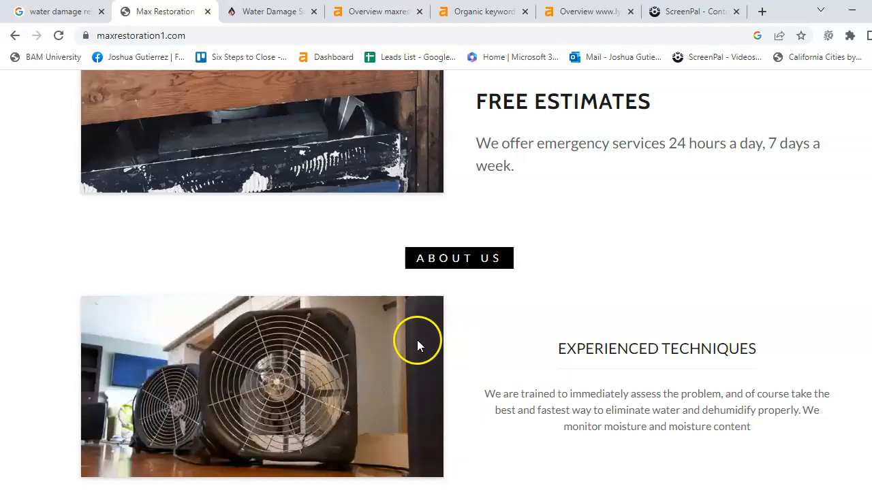
mouse_move(420, 342)
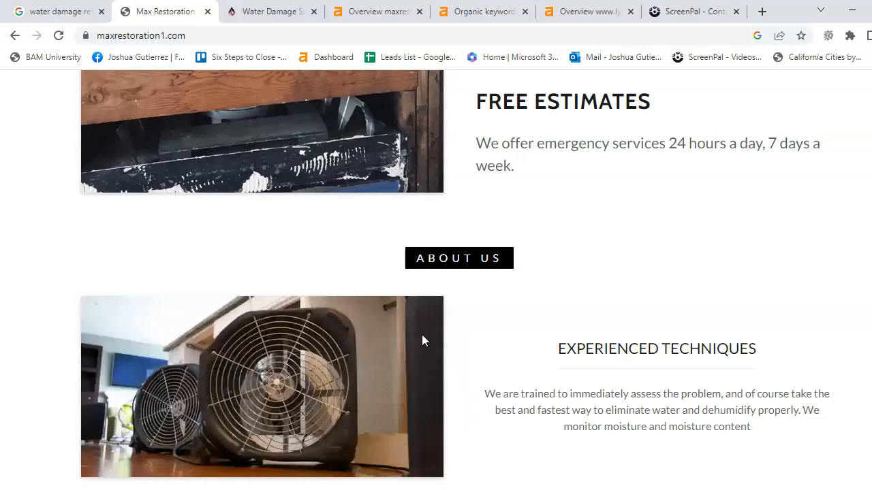
scroll("up", 3)
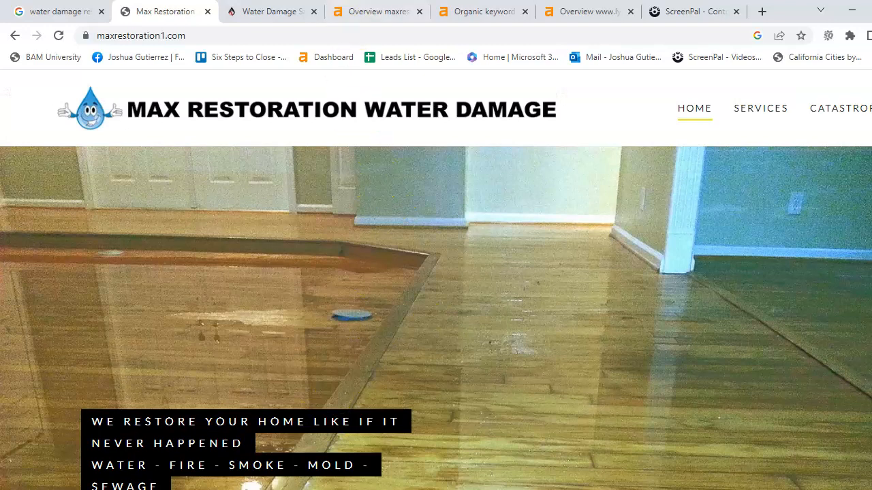
left_click(271, 12)
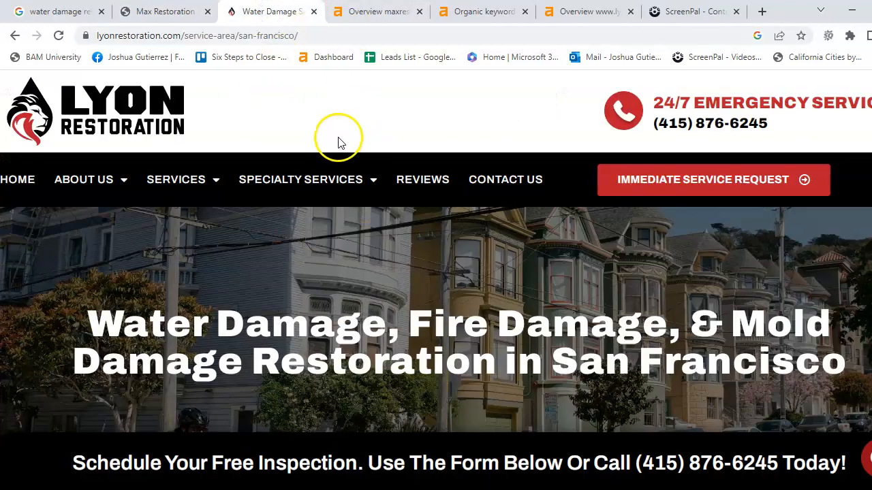
mouse_move(212, 221)
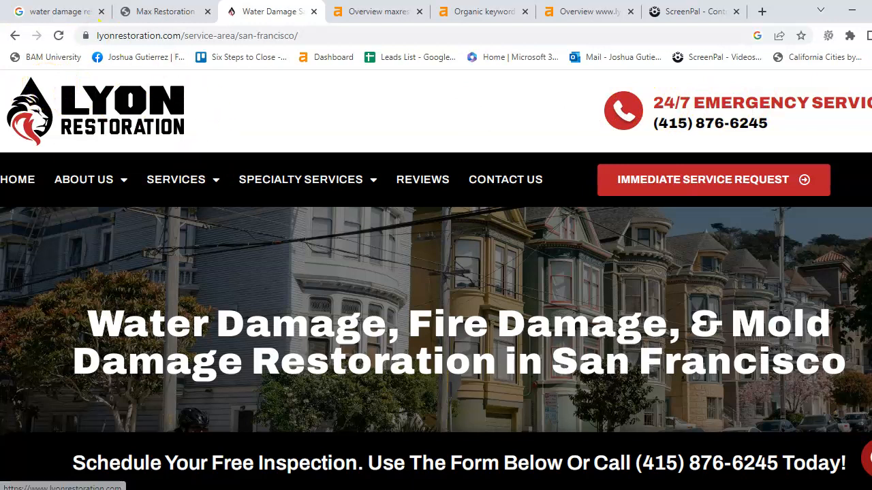
scroll("down", 3)
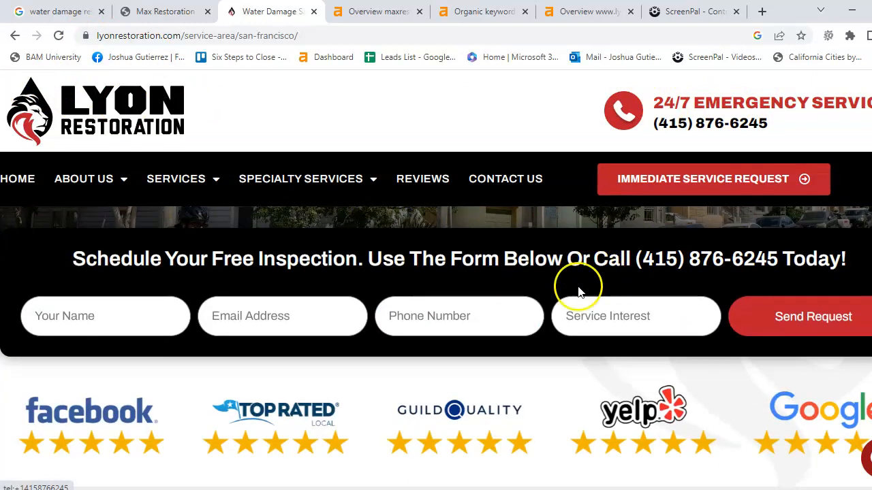
scroll("down", 3)
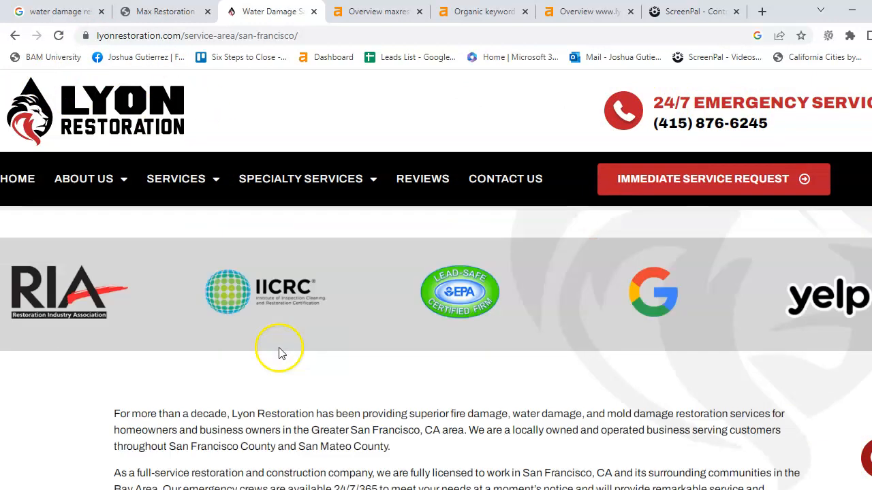
scroll("down", 3)
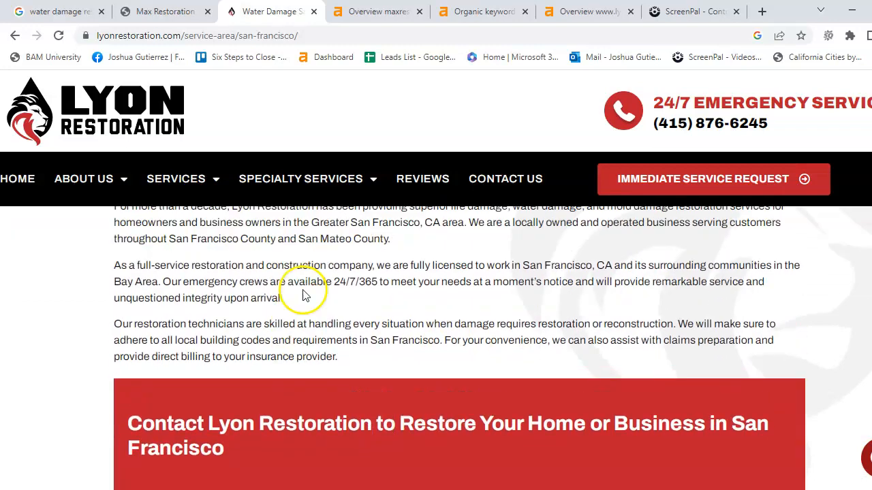
scroll("down", 3)
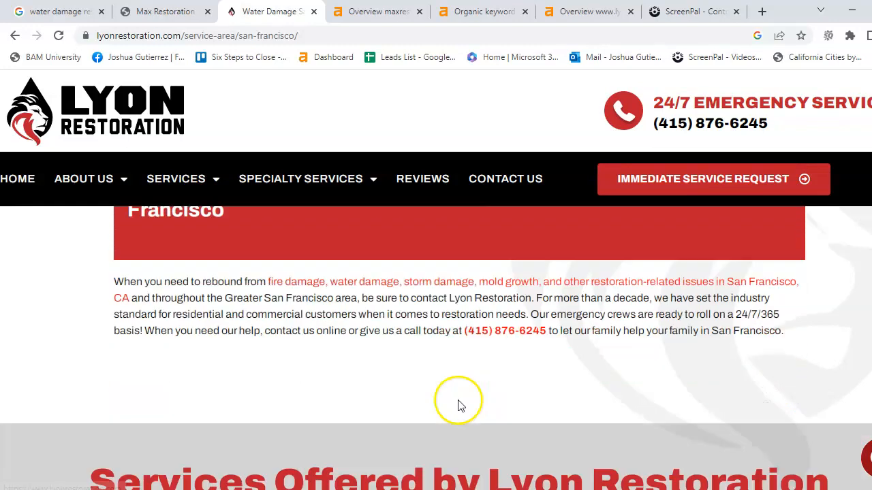
scroll("up", 3)
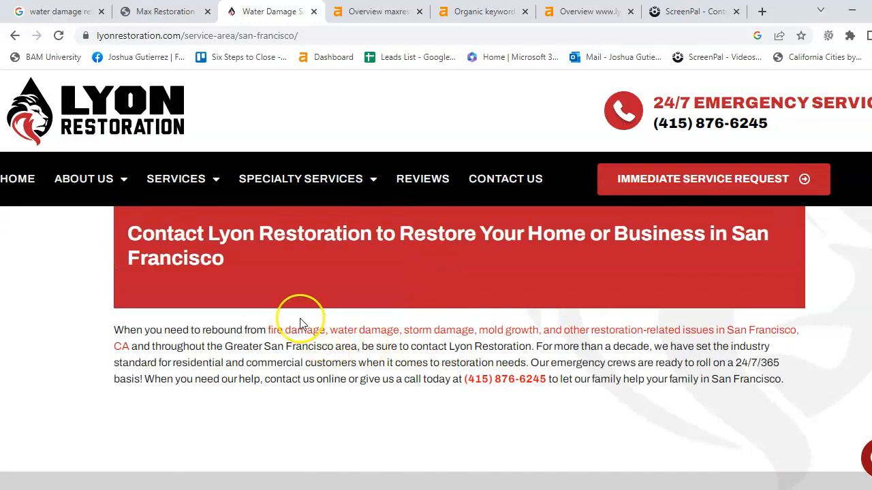
mouse_move(592, 340)
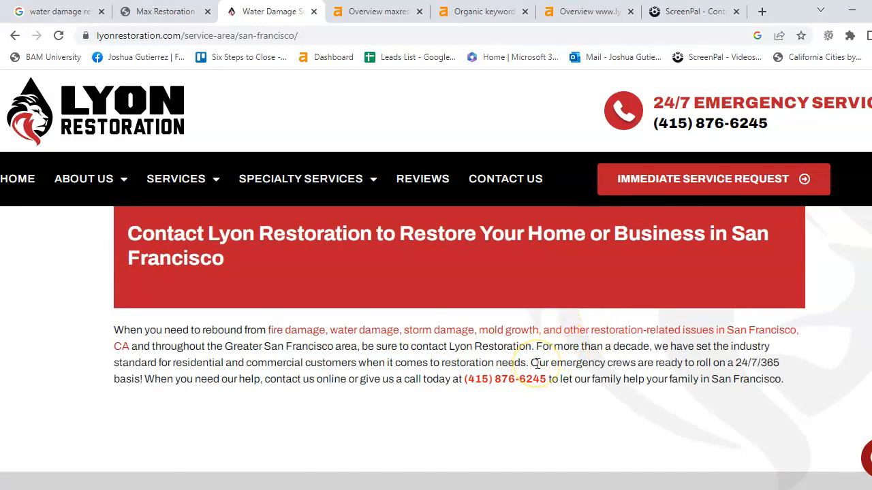
mouse_move(323, 339)
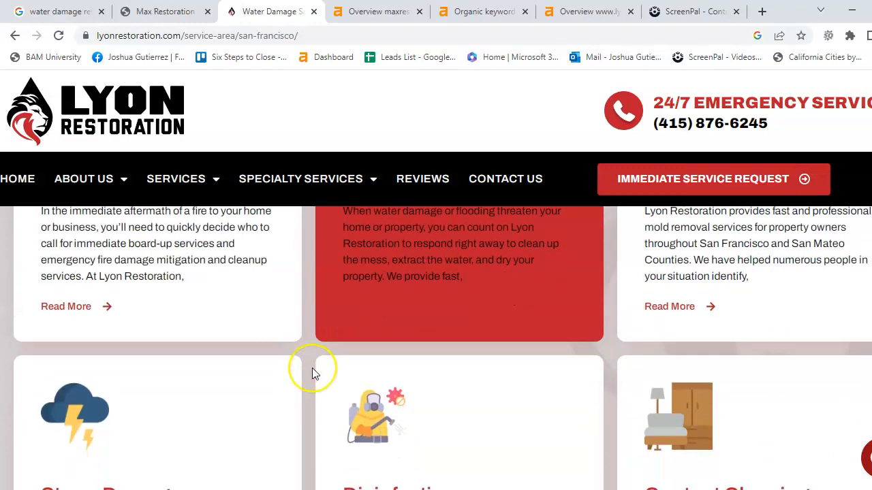
scroll("down", 3)
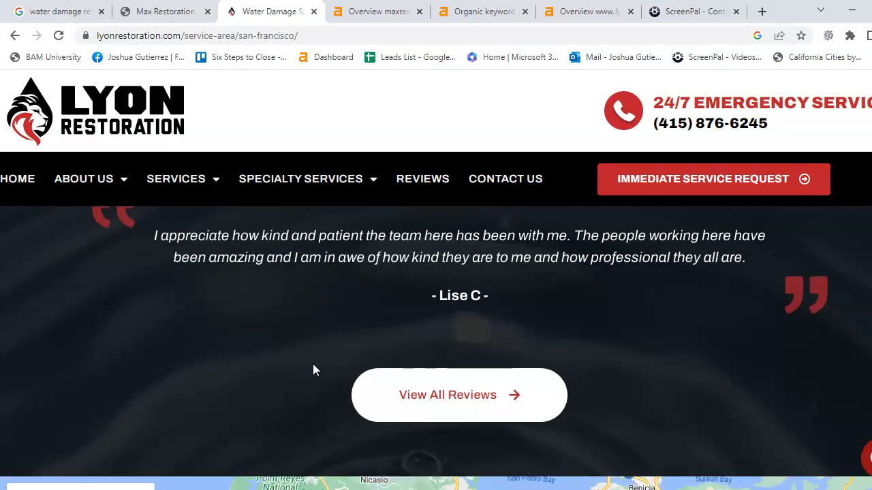
scroll("down", 3)
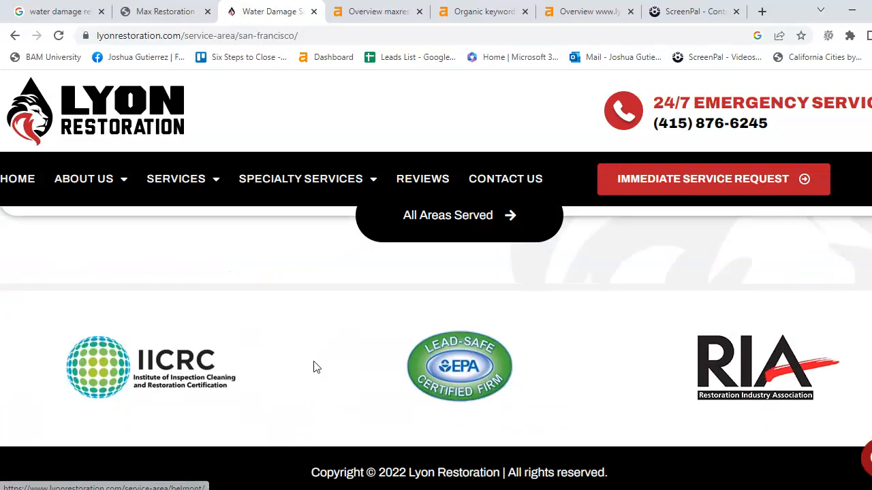
scroll("up", 3)
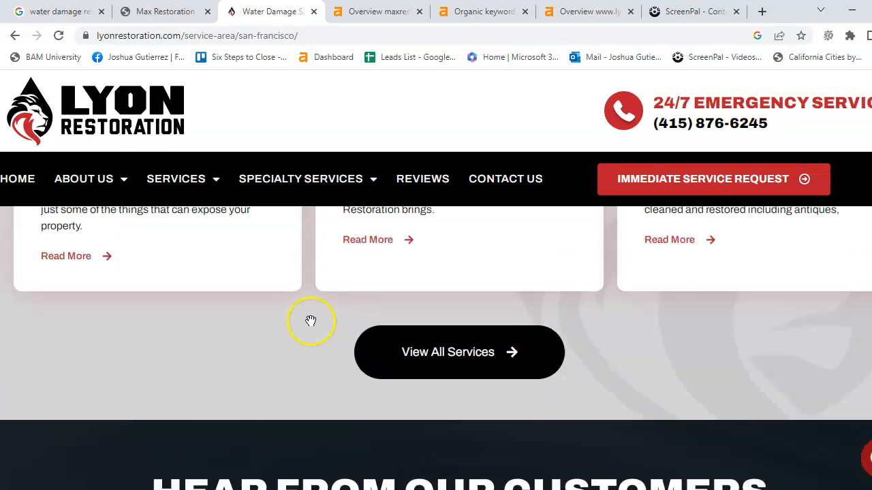
scroll("down", 3)
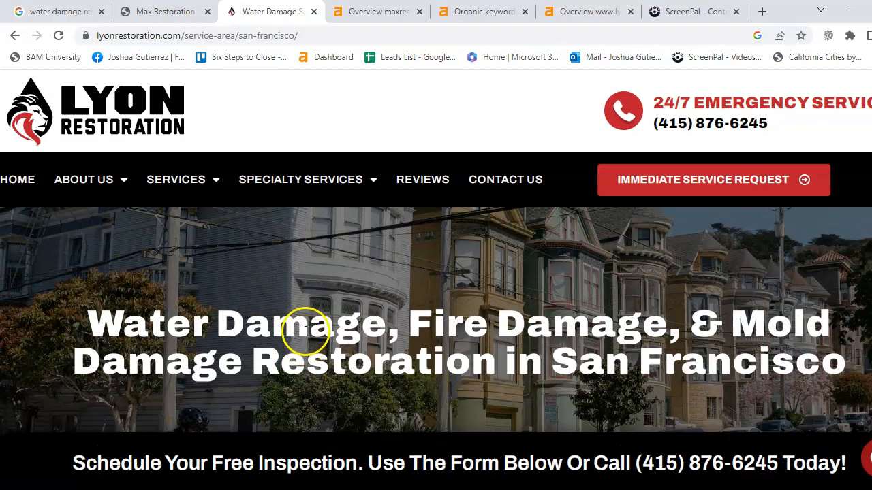
mouse_move(383, 305)
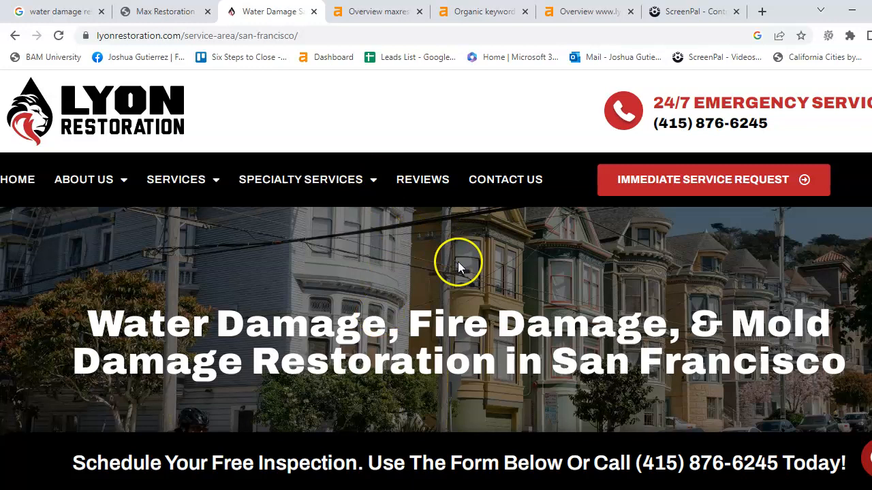
mouse_move(446, 235)
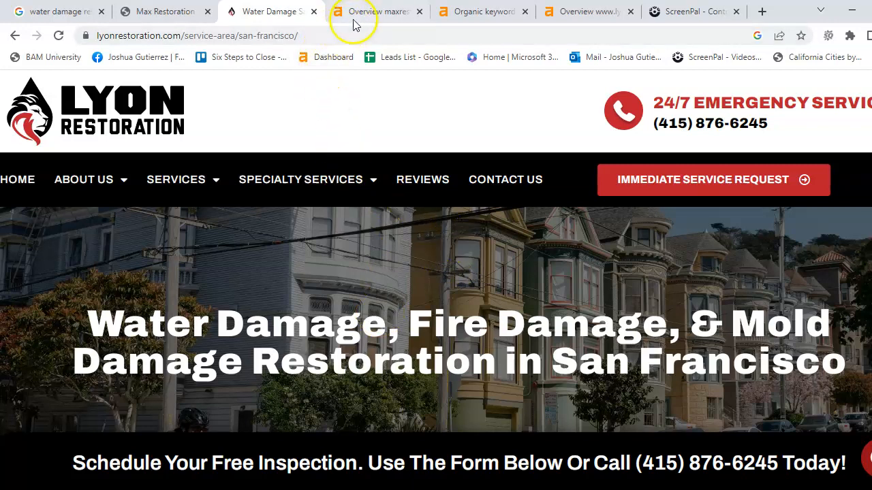
View maxrestoration1.com's Ahrefs overview and its seven organic keywords, then return to the overview
left_click(376, 11)
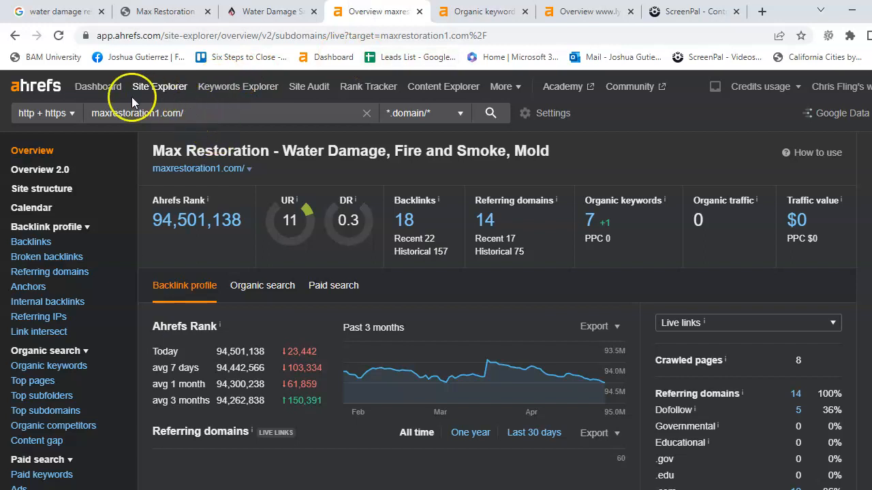
mouse_move(211, 125)
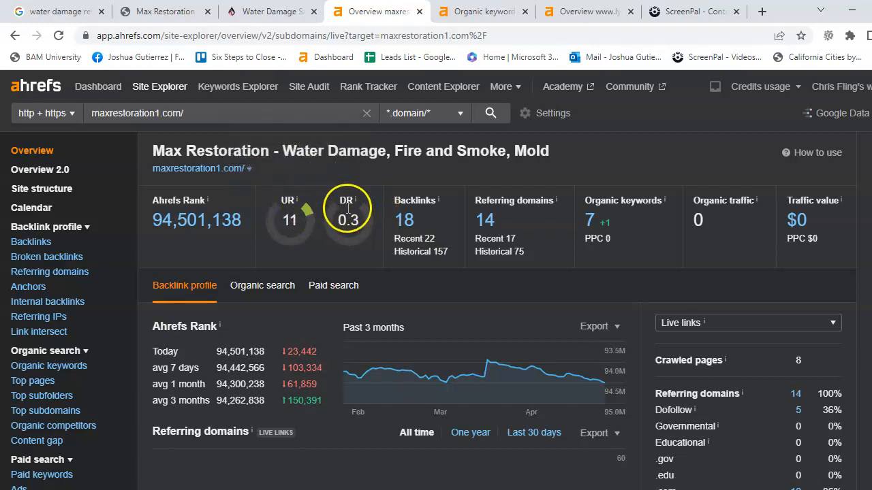
mouse_move(346, 216)
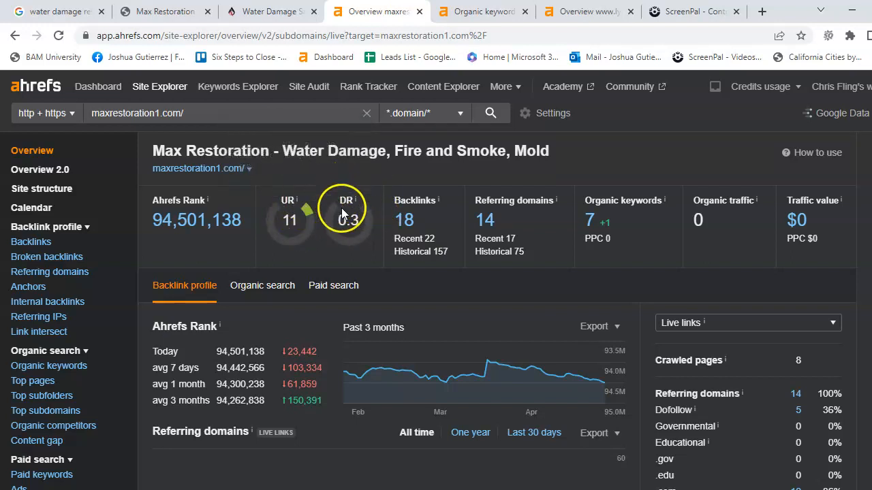
mouse_move(373, 230)
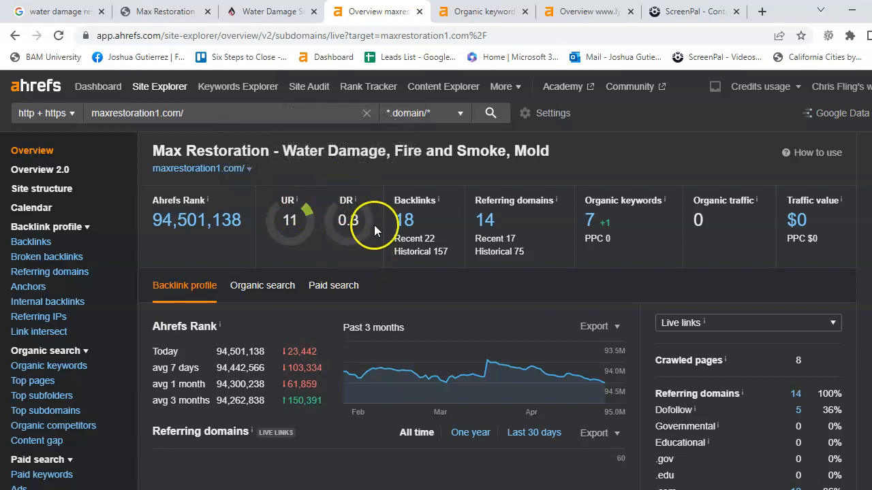
mouse_move(431, 296)
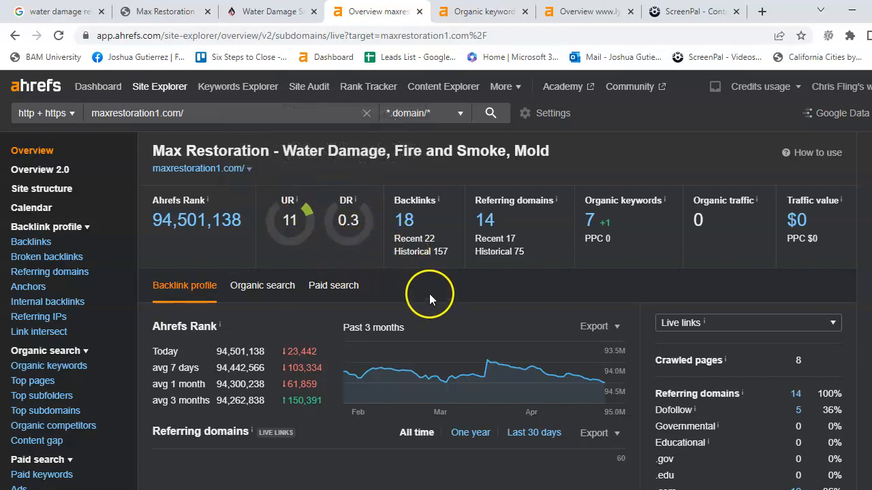
mouse_move(484, 245)
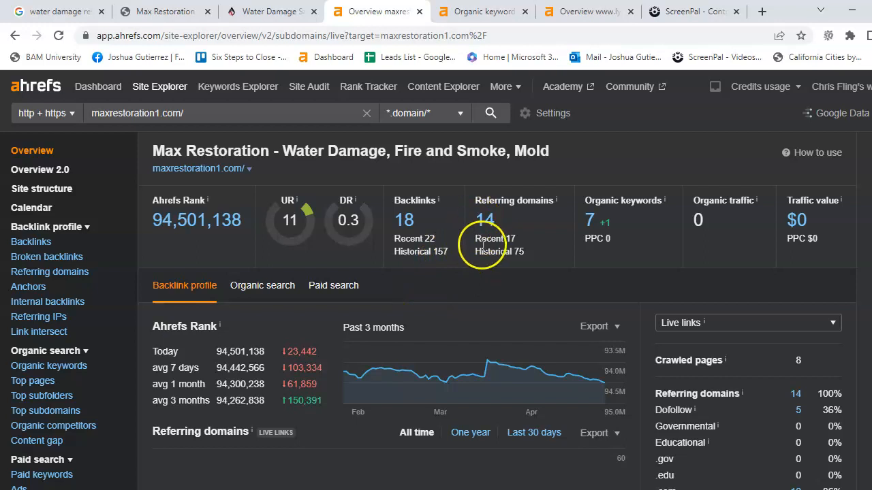
mouse_move(422, 320)
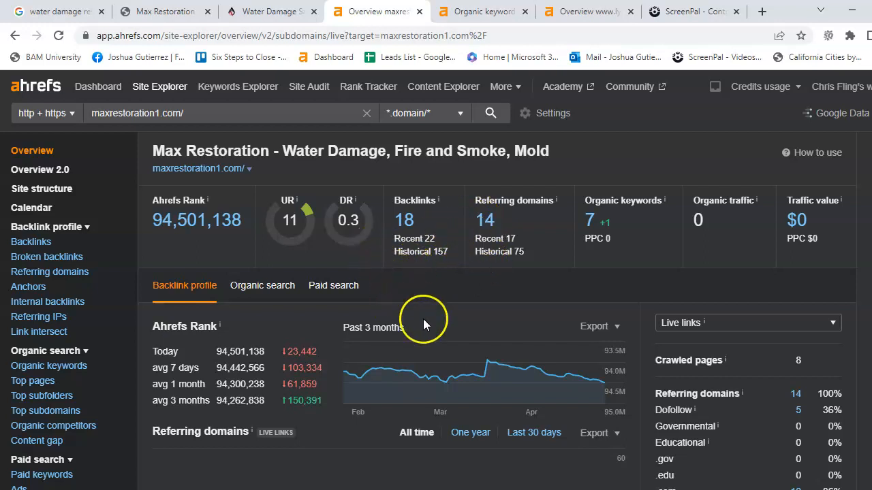
mouse_move(590, 204)
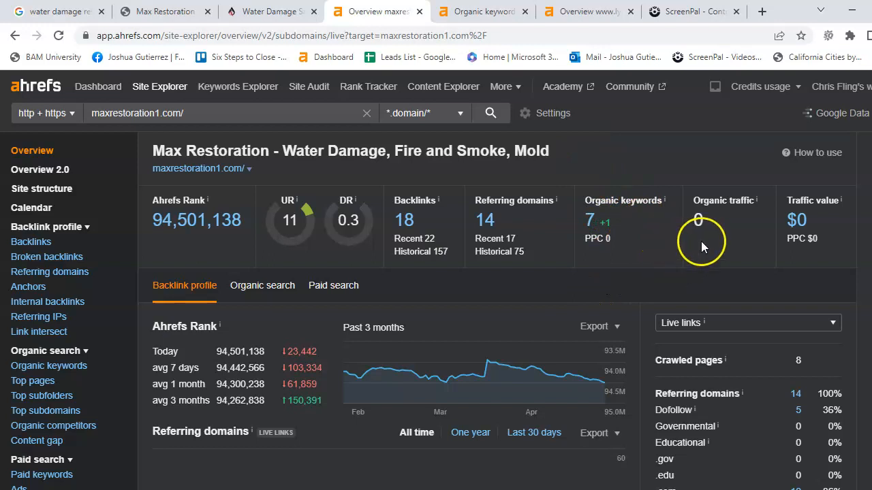
mouse_move(673, 244)
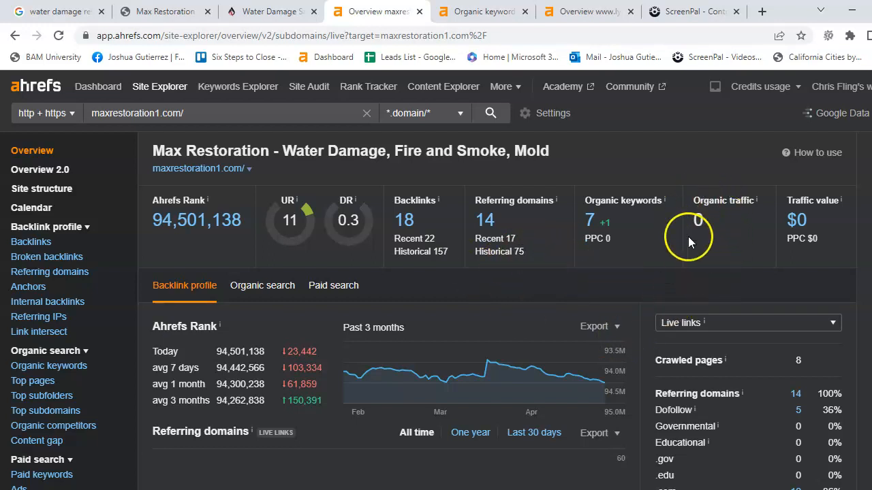
mouse_move(548, 37)
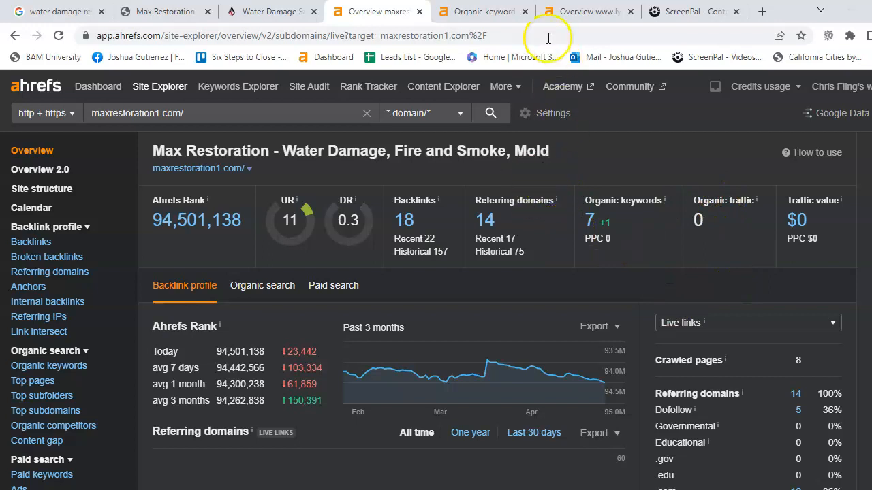
left_click(477, 11)
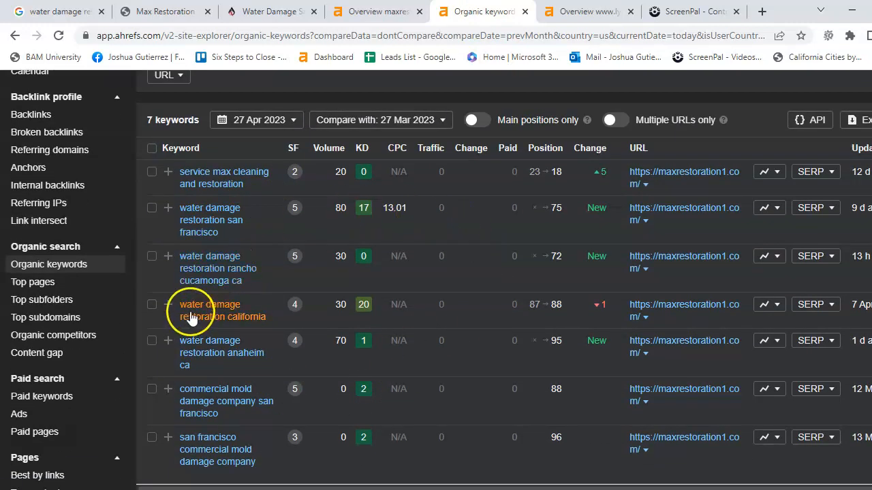
scroll("down", 3)
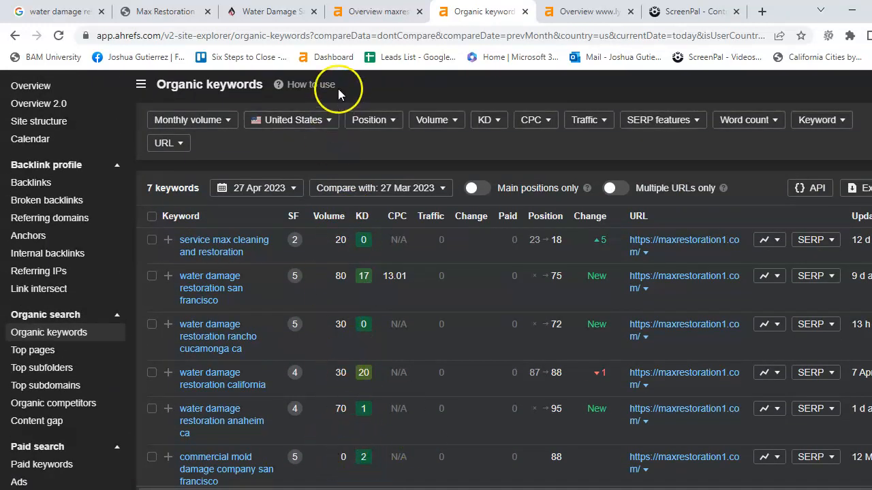
mouse_move(477, 296)
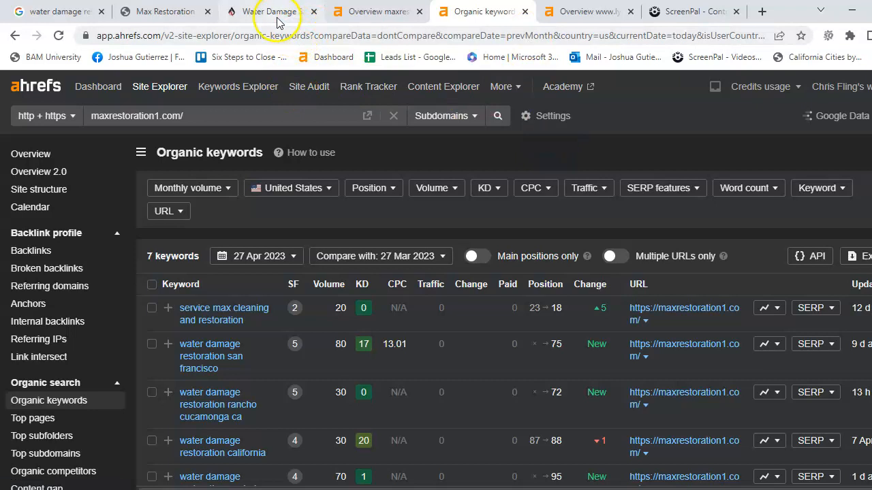
left_click(376, 11)
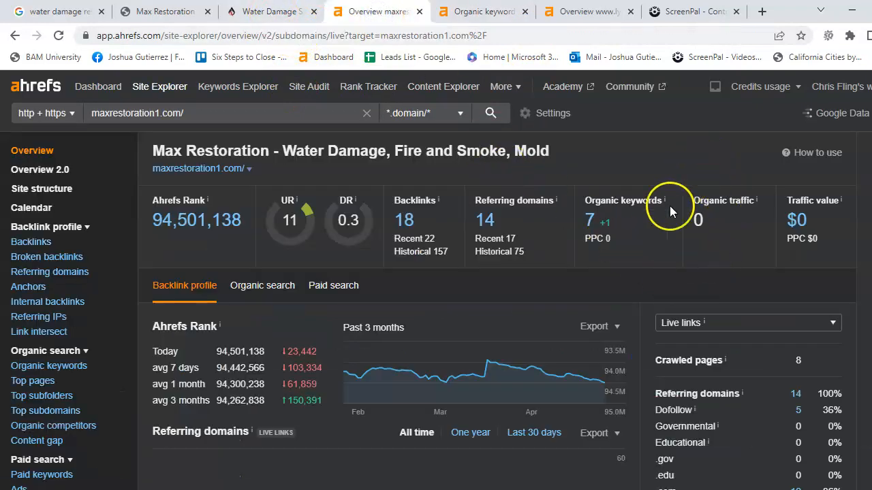
mouse_move(524, 177)
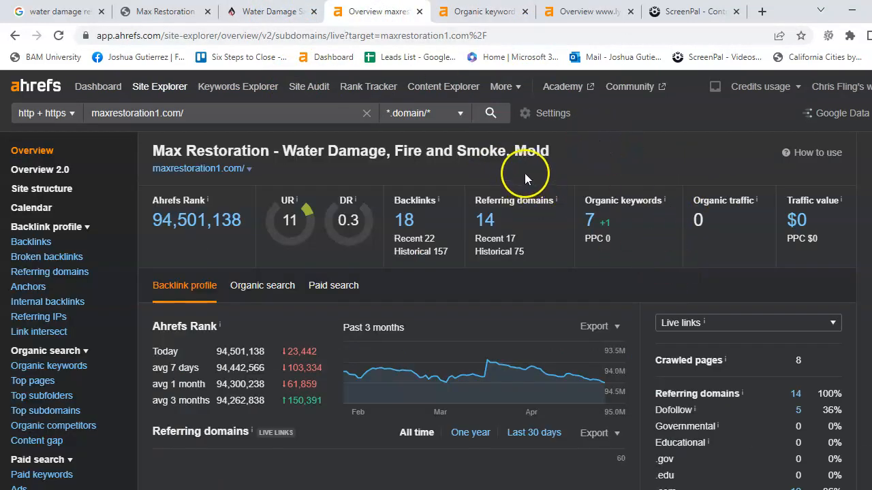
left_click(586, 12)
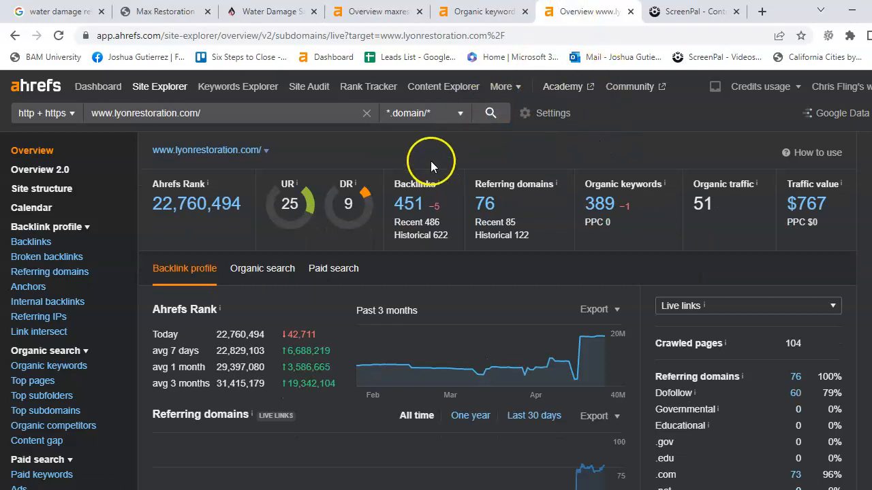
mouse_move(454, 199)
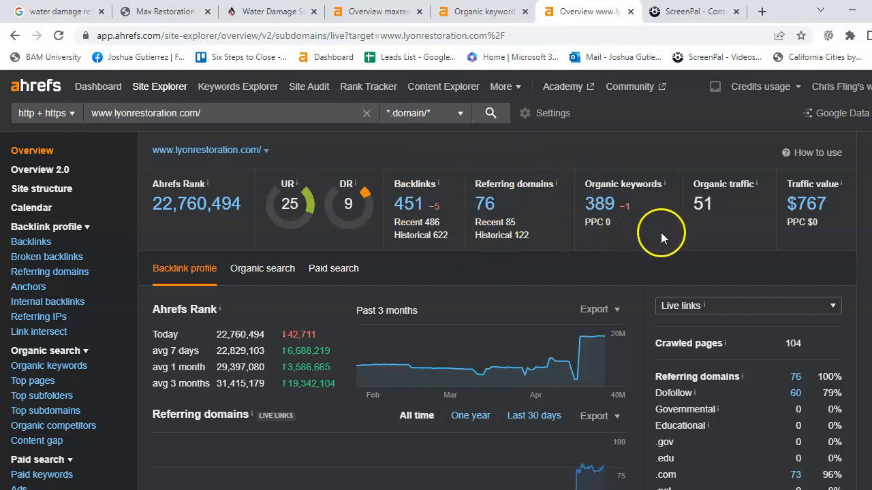
mouse_move(628, 167)
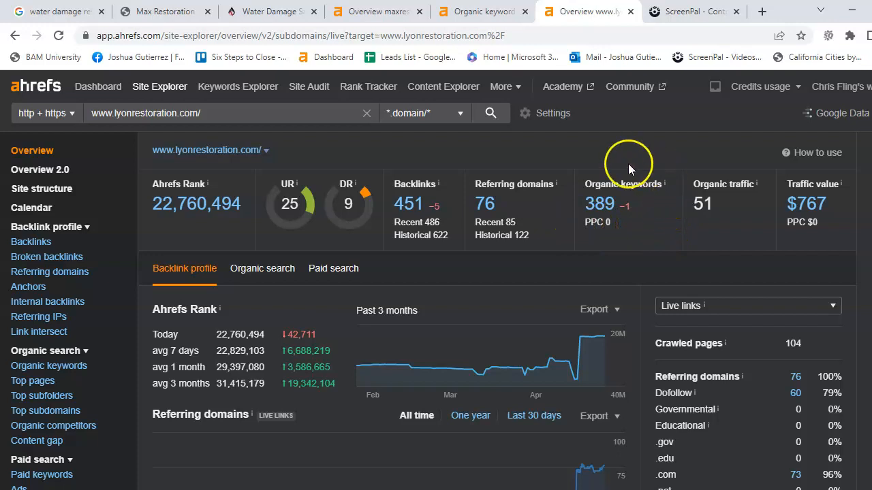
left_click(480, 11)
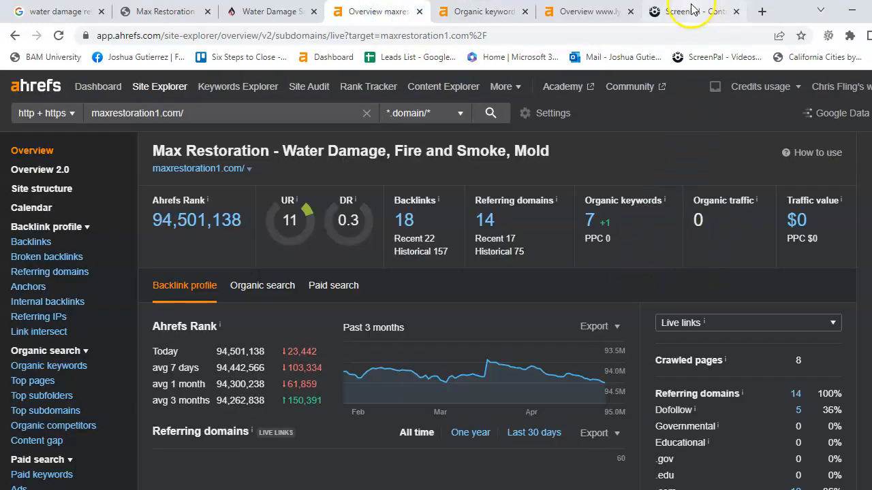
left_click(587, 12)
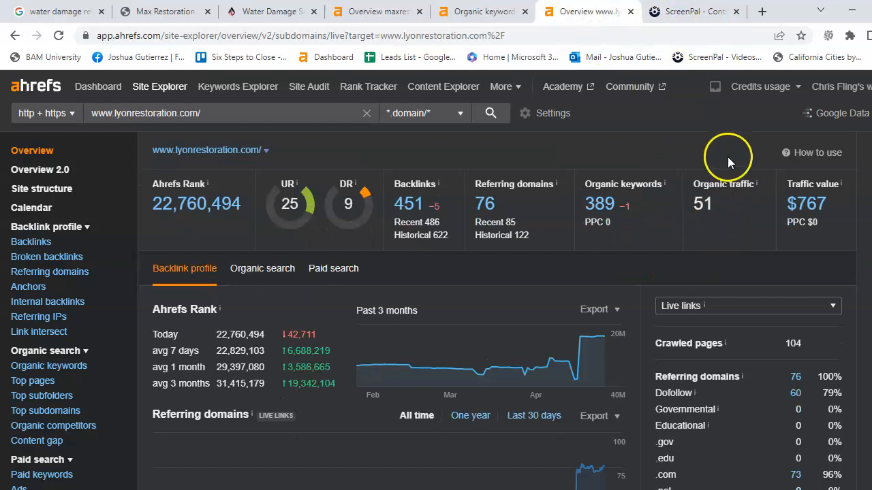
mouse_move(720, 344)
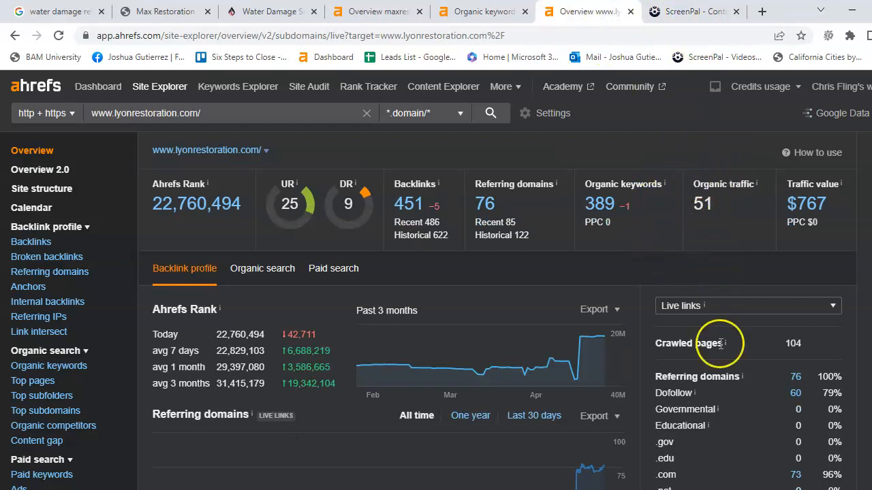
mouse_move(718, 344)
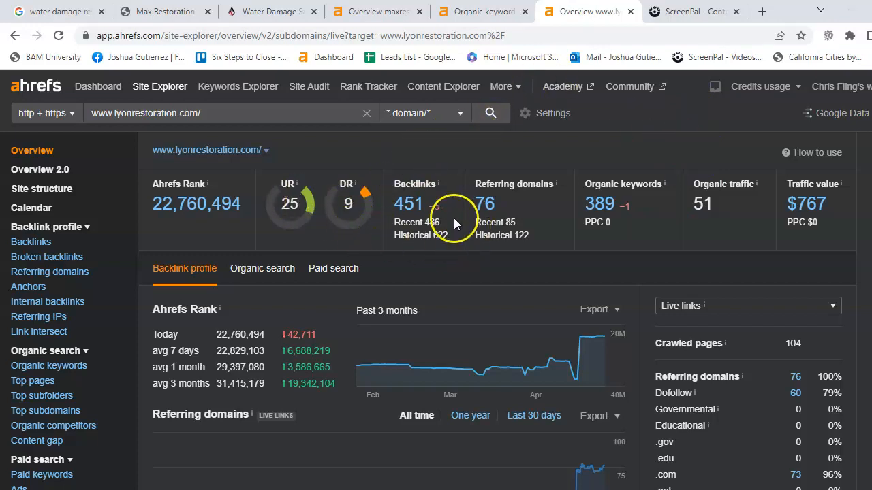
mouse_move(310, 213)
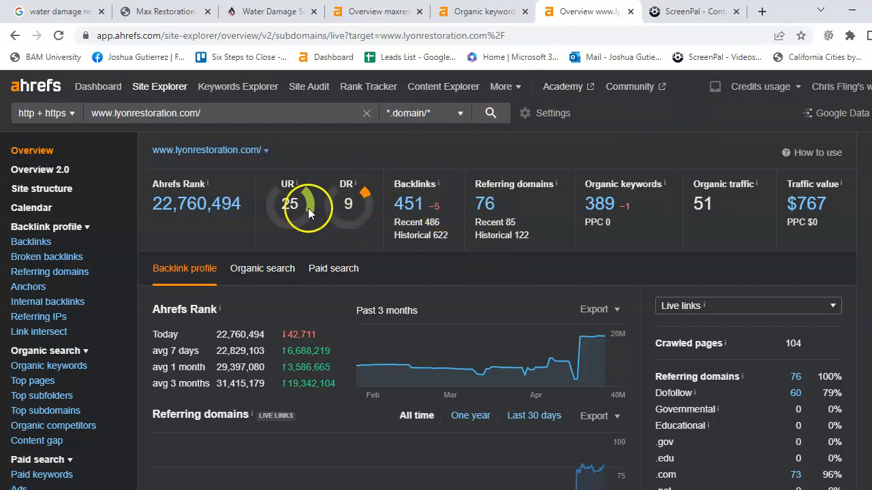
mouse_move(795, 388)
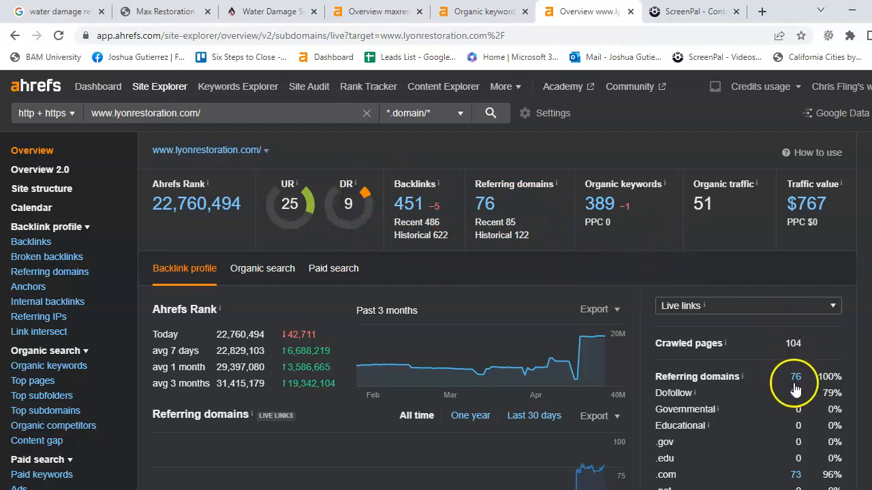
mouse_move(774, 392)
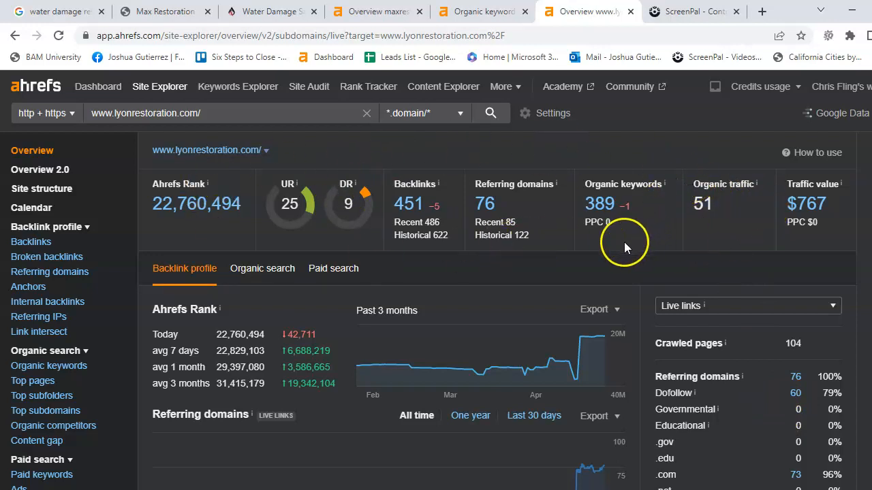
mouse_move(606, 249)
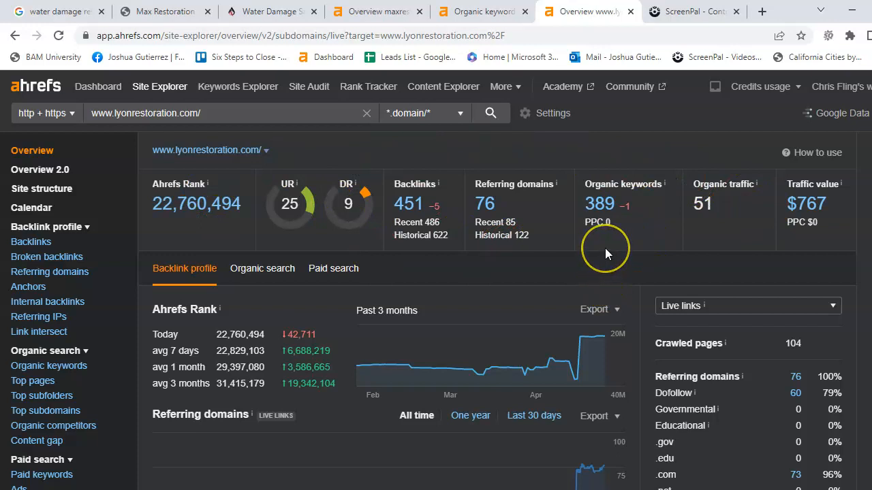
mouse_move(606, 255)
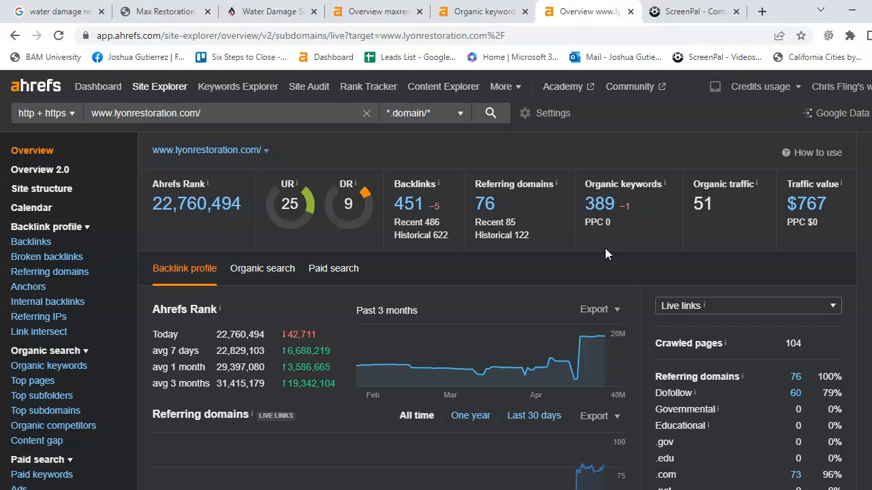
Scroll the San Francisco water damage results past the ads, map pack and Yelp to Lyon Restoration
left_click(55, 11)
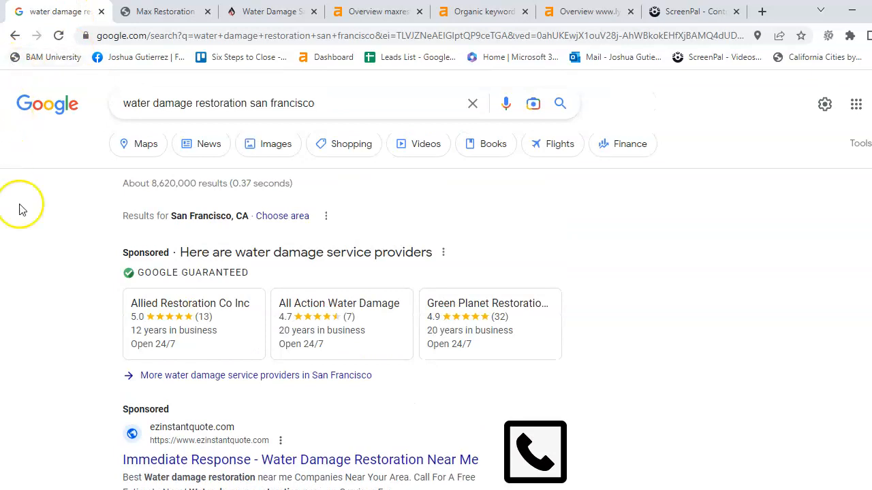
mouse_move(289, 425)
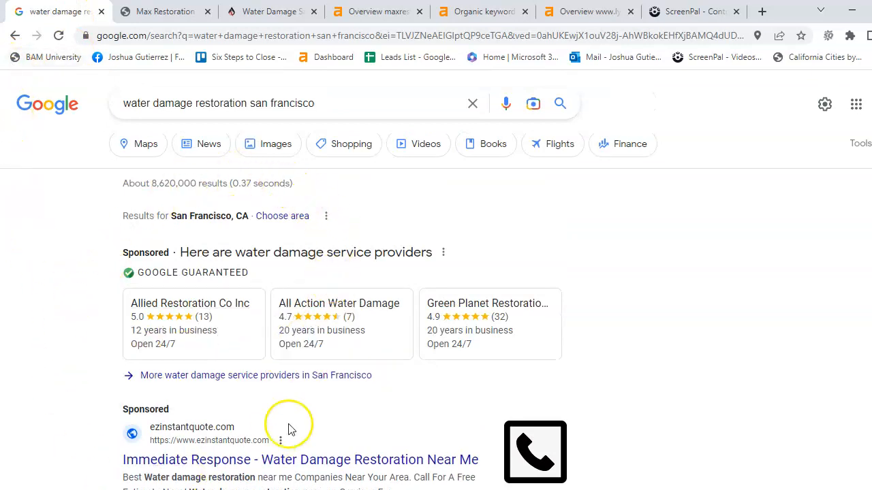
scroll("down", 3)
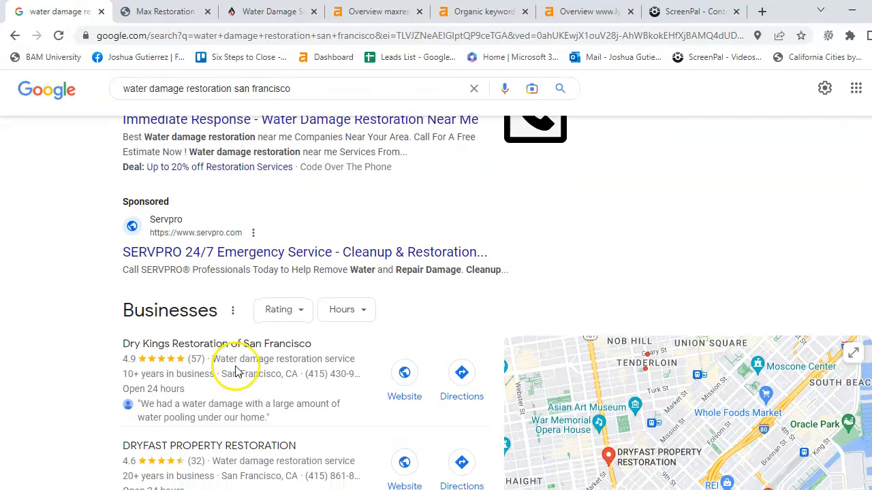
scroll("down", 3)
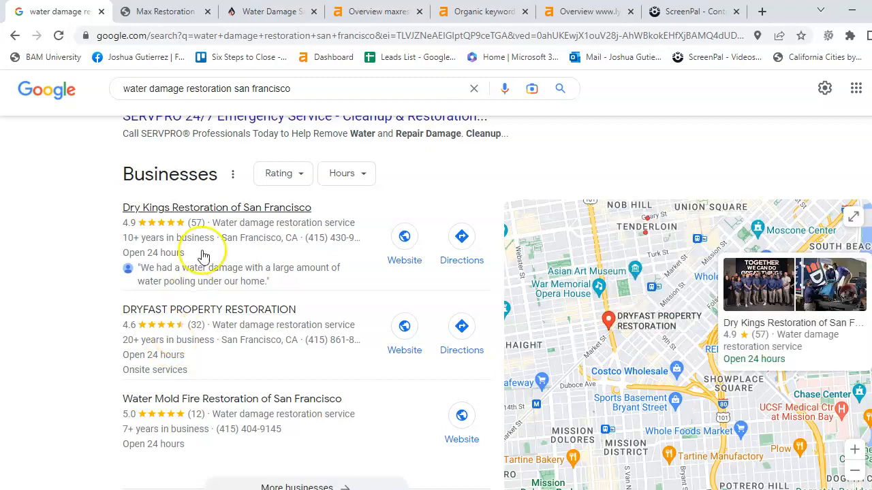
scroll("down", 3)
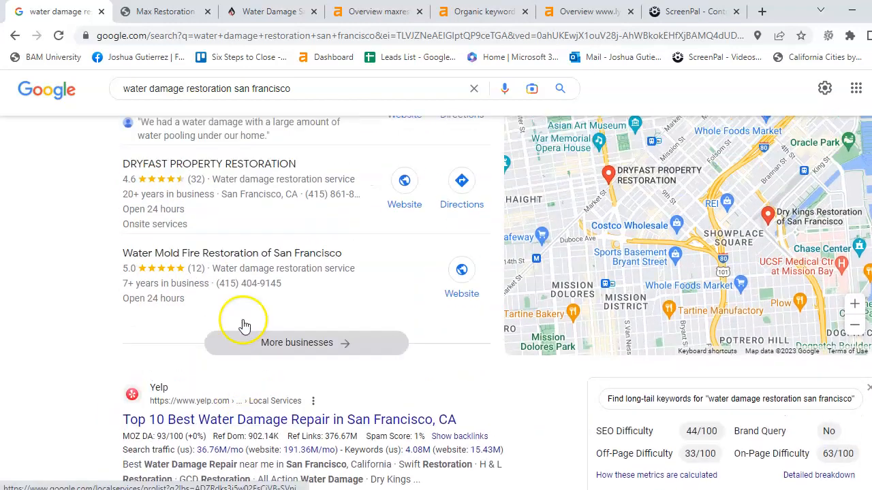
scroll("down", 3)
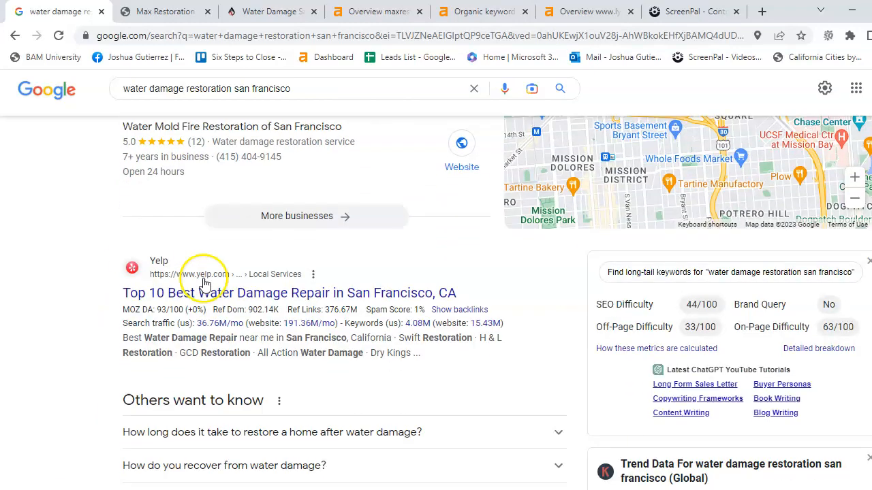
scroll("down", 3)
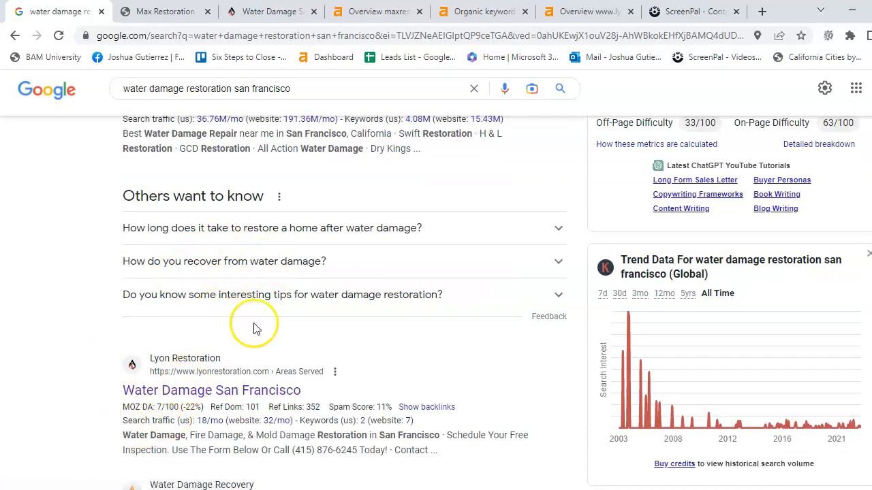
mouse_move(295, 347)
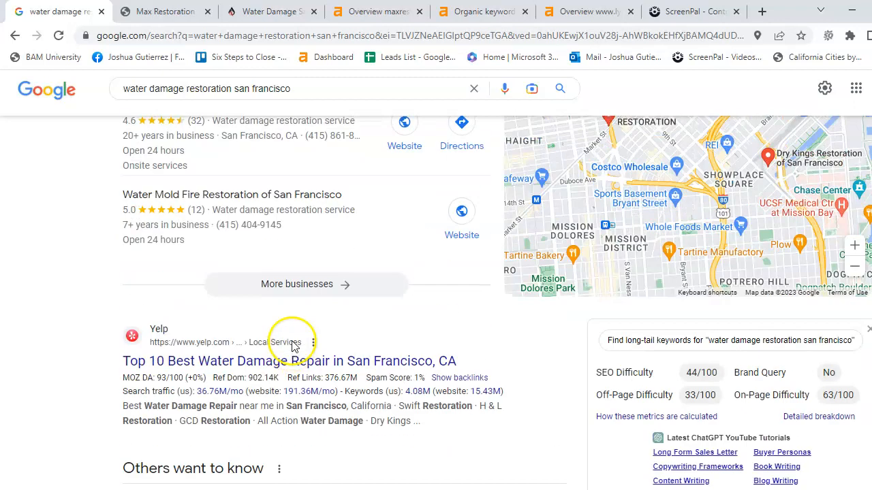
mouse_move(289, 361)
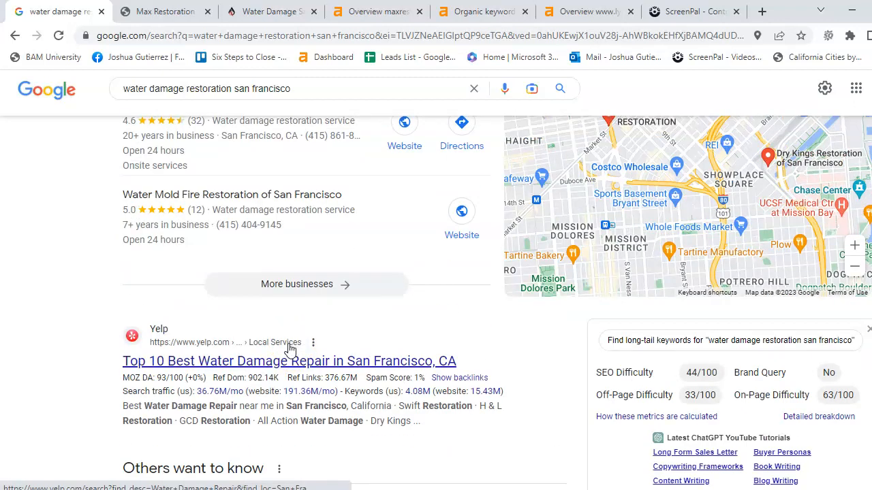
scroll("down", 3)
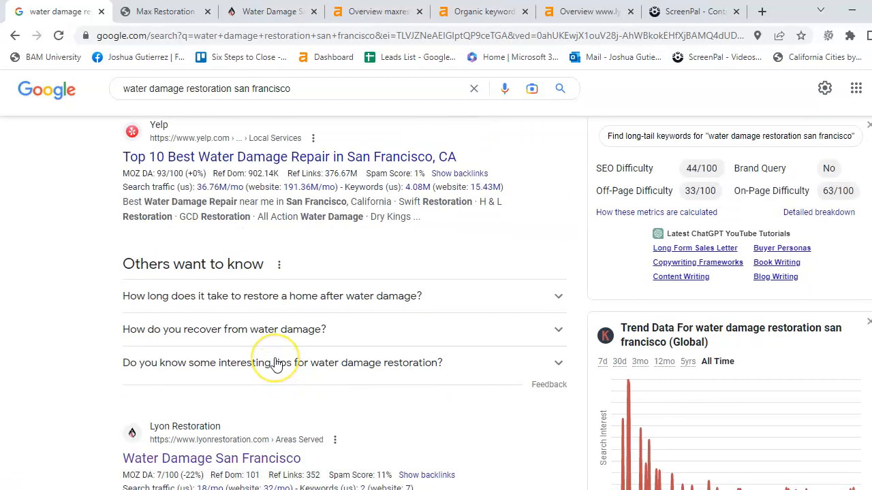
scroll("down", 3)
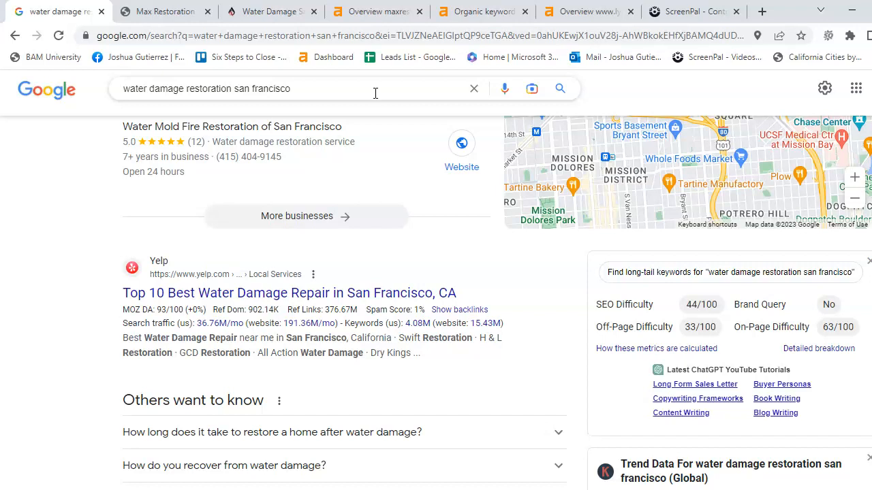
mouse_move(346, 130)
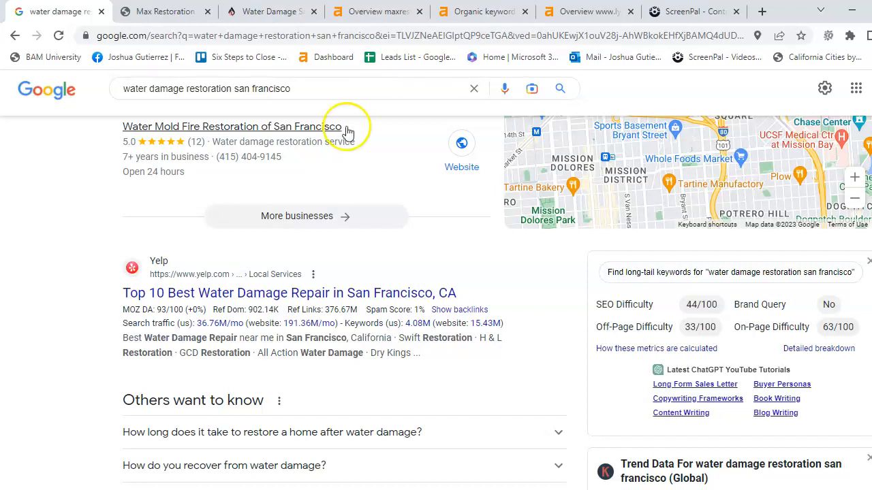
mouse_move(51, 194)
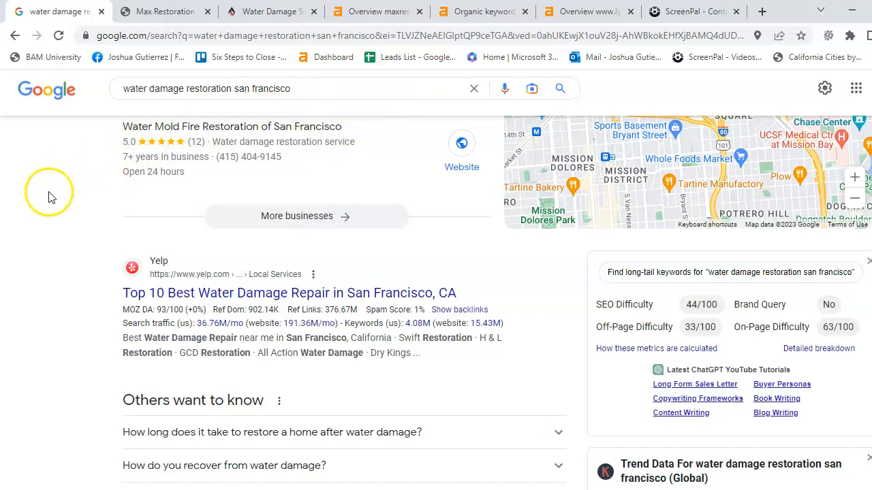
mouse_move(25, 245)
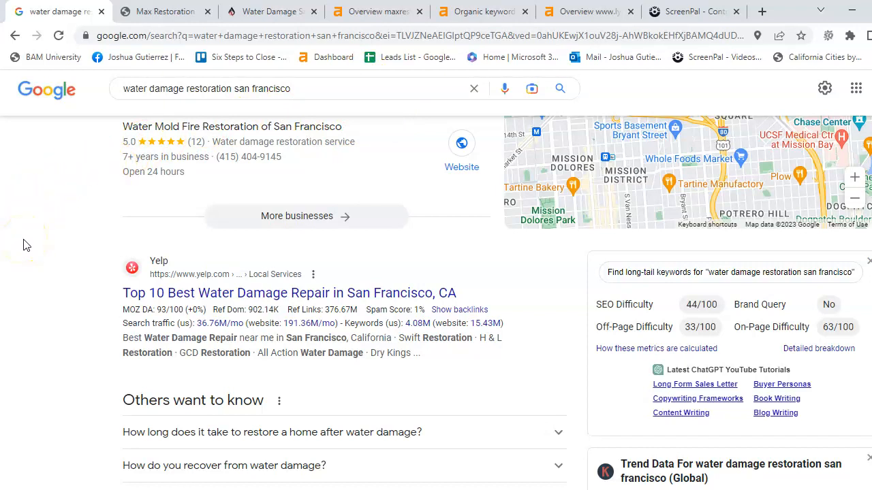
mouse_move(54, 400)
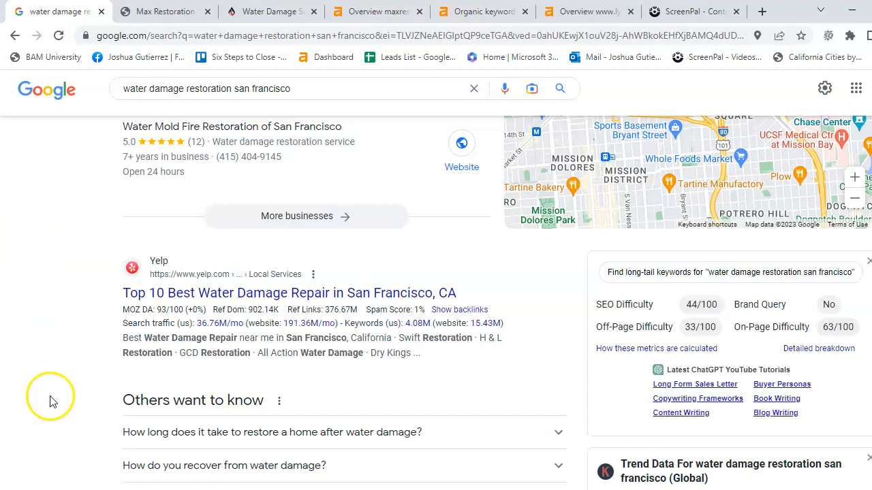